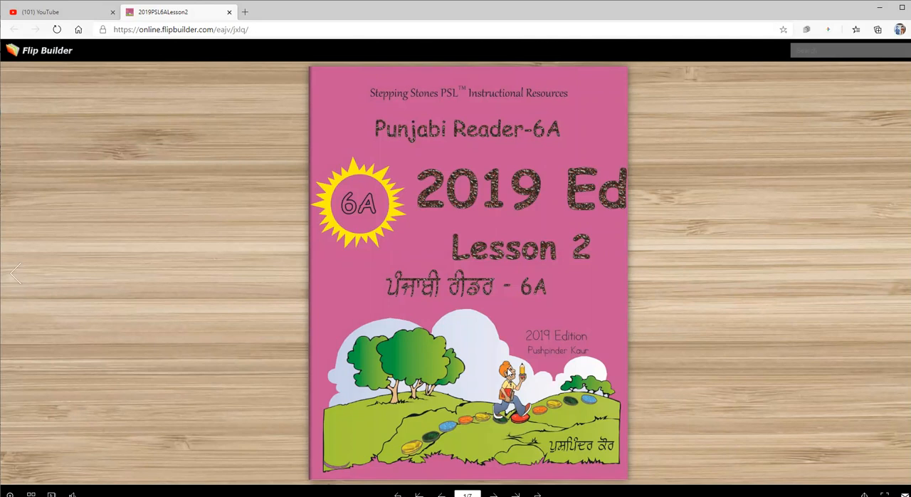
mouse_move(847, 262)
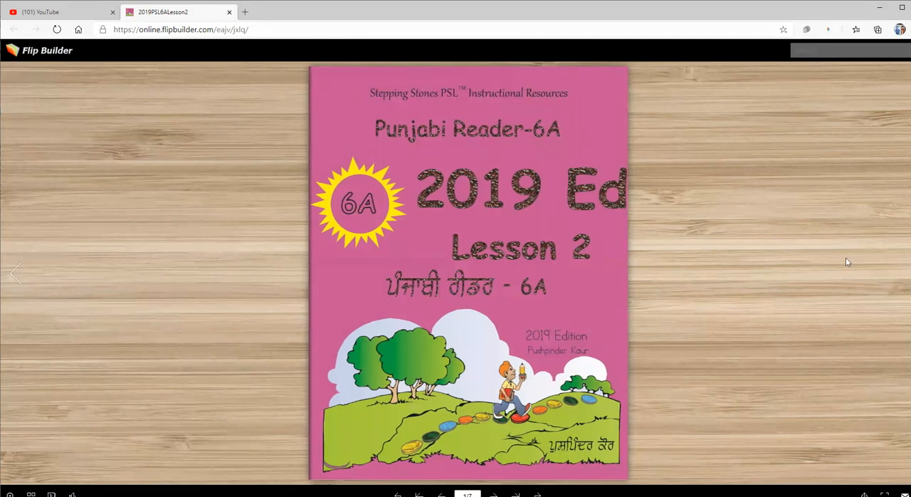
Turn from the cover to the Speech Functions practice spread, pages 7–8
left_click(492, 495)
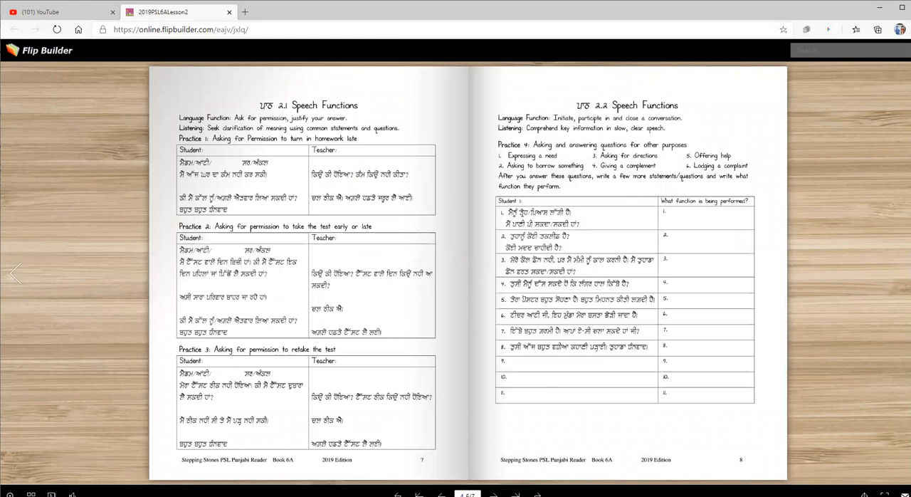
mouse_move(807, 245)
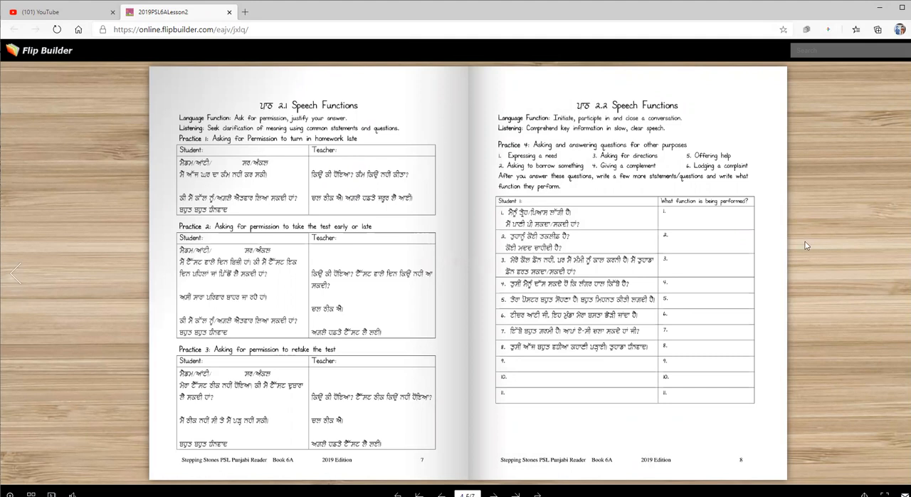
mouse_move(316, 185)
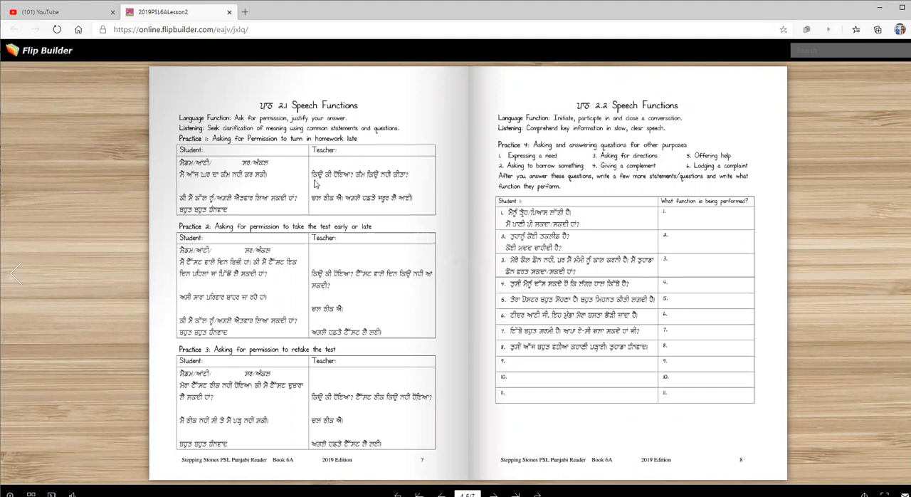
mouse_move(216, 203)
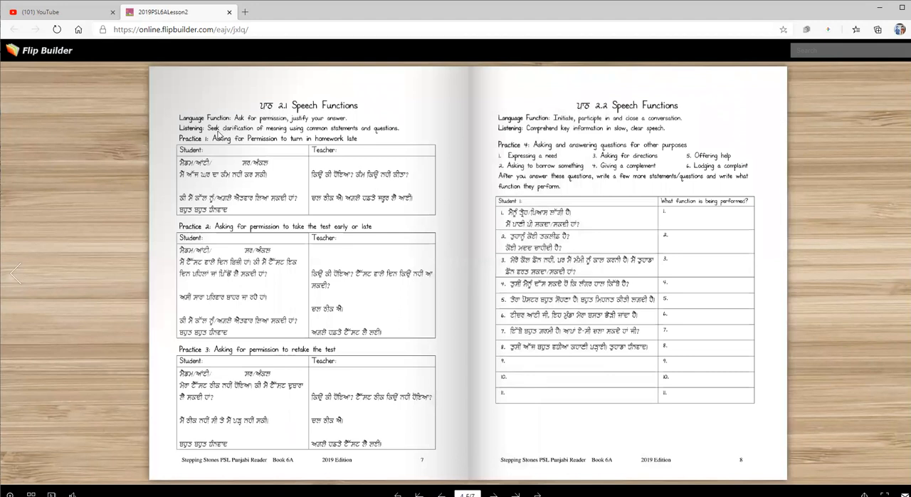
mouse_move(302, 134)
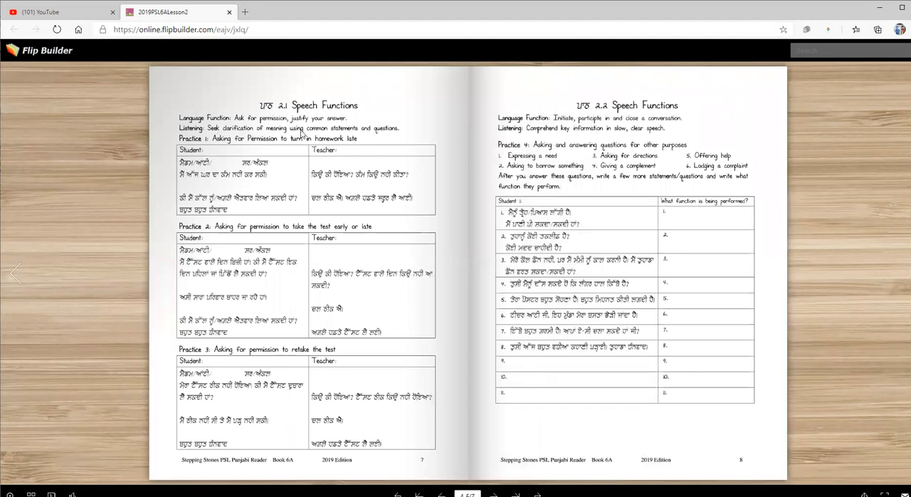
mouse_move(392, 140)
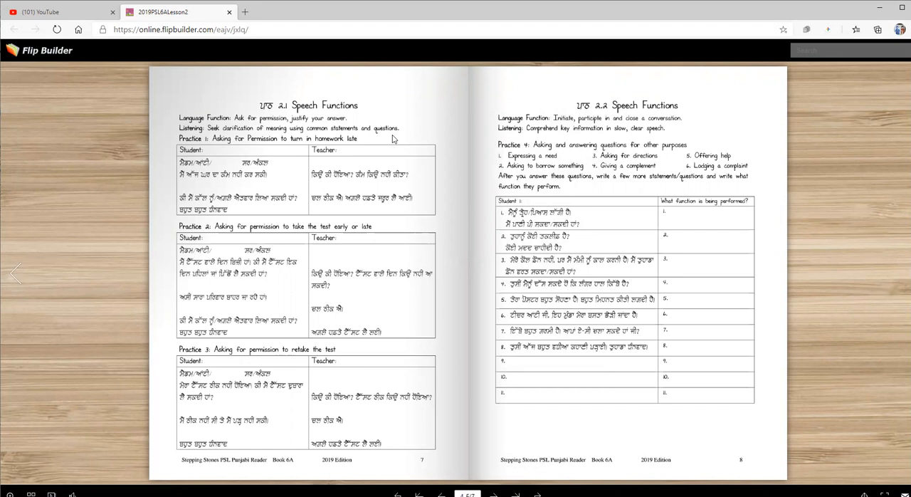
mouse_move(293, 143)
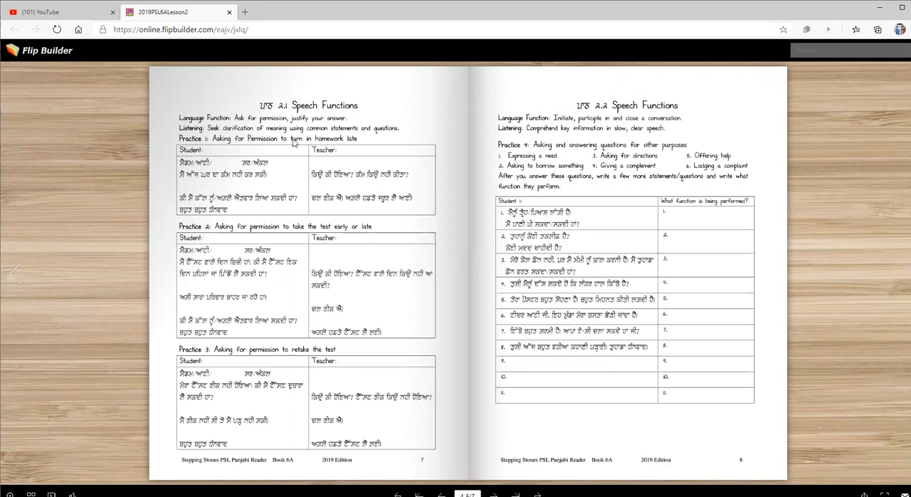
mouse_move(299, 330)
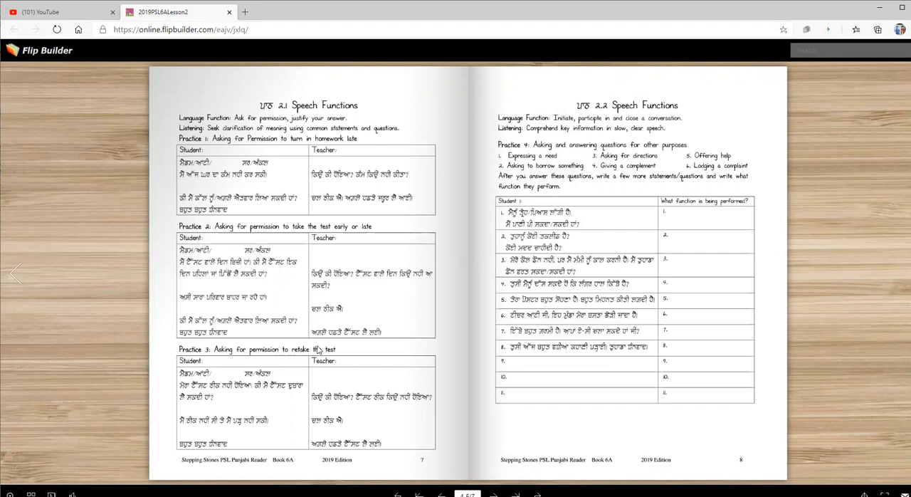
mouse_move(542, 267)
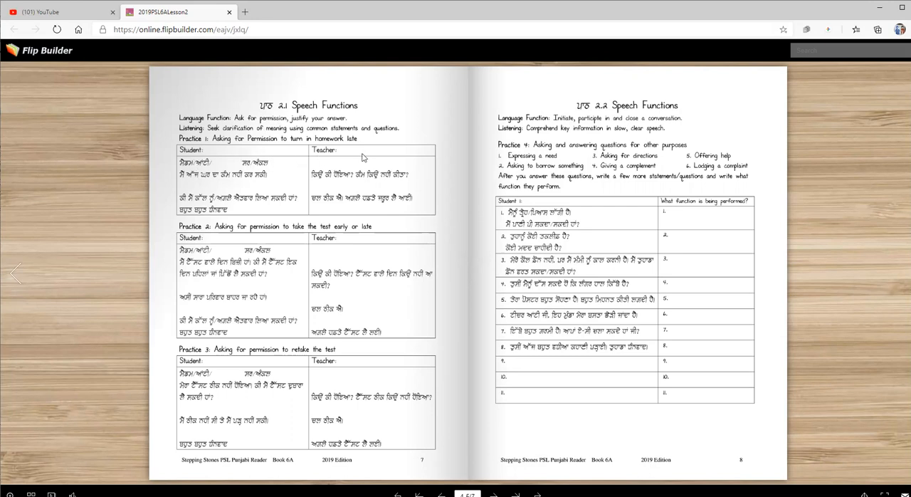
mouse_move(209, 178)
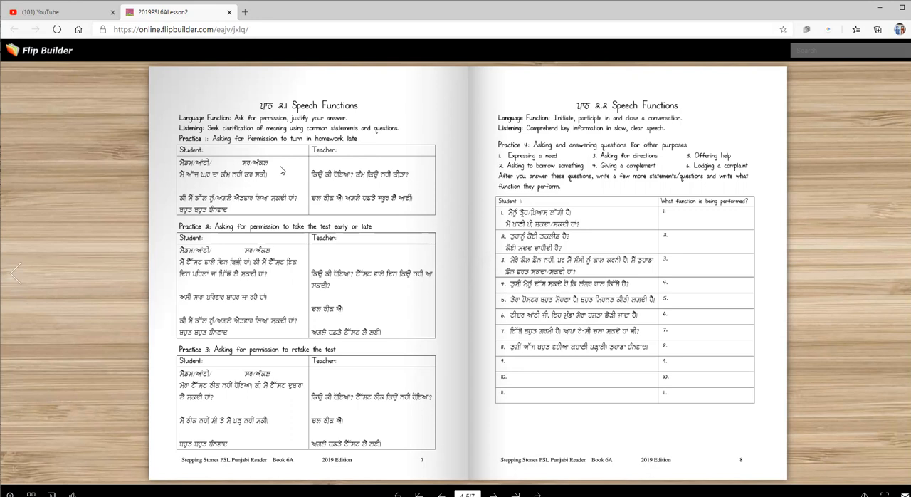
mouse_move(276, 164)
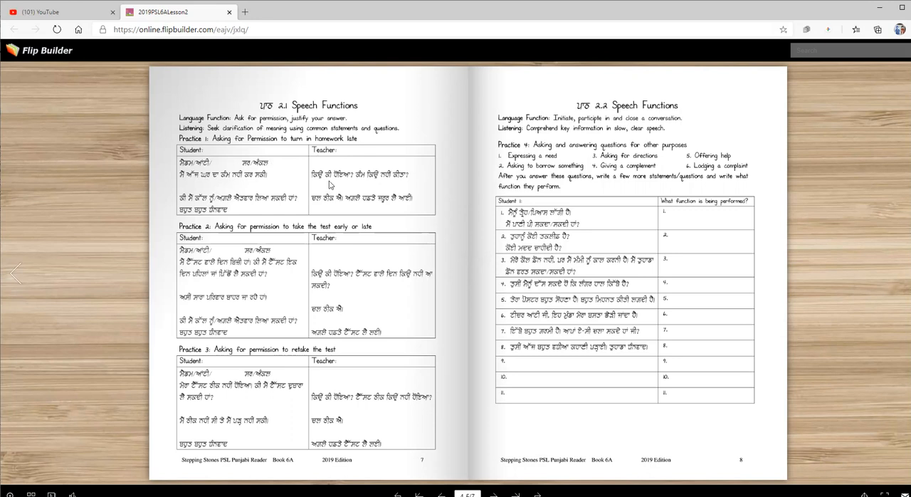
mouse_move(416, 185)
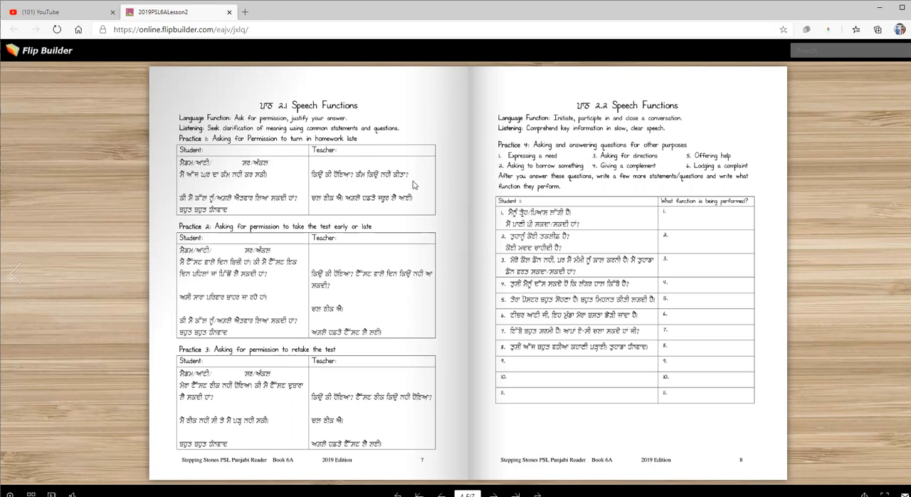
mouse_move(208, 194)
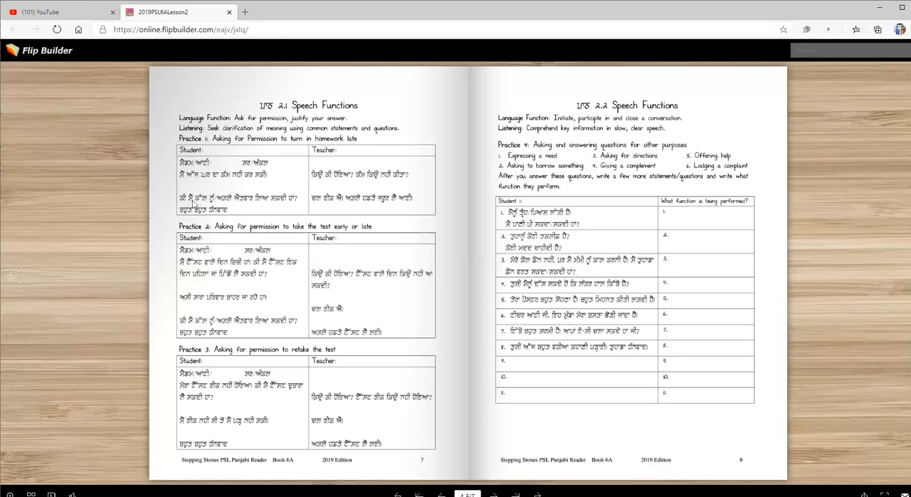
mouse_move(245, 206)
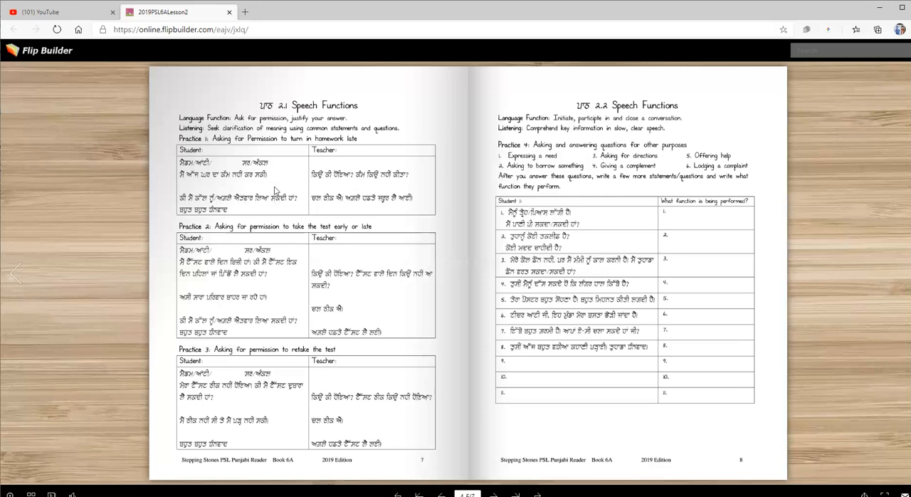
mouse_move(191, 206)
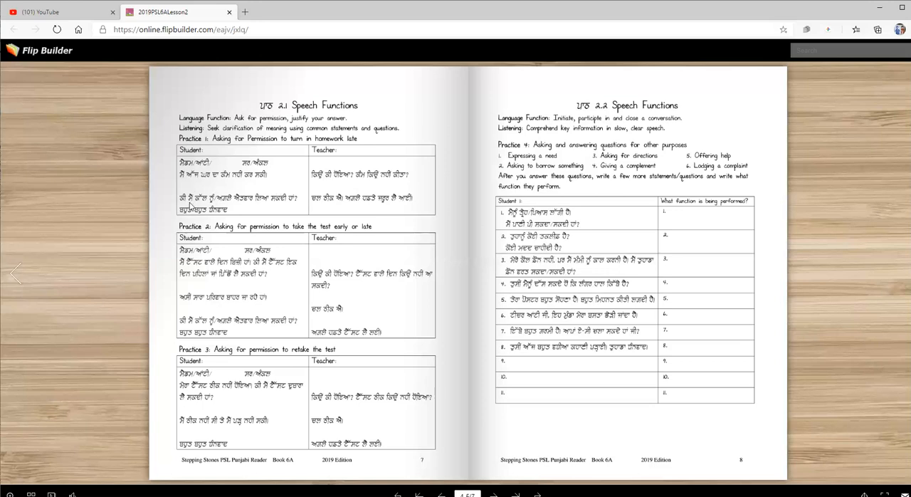
mouse_move(247, 205)
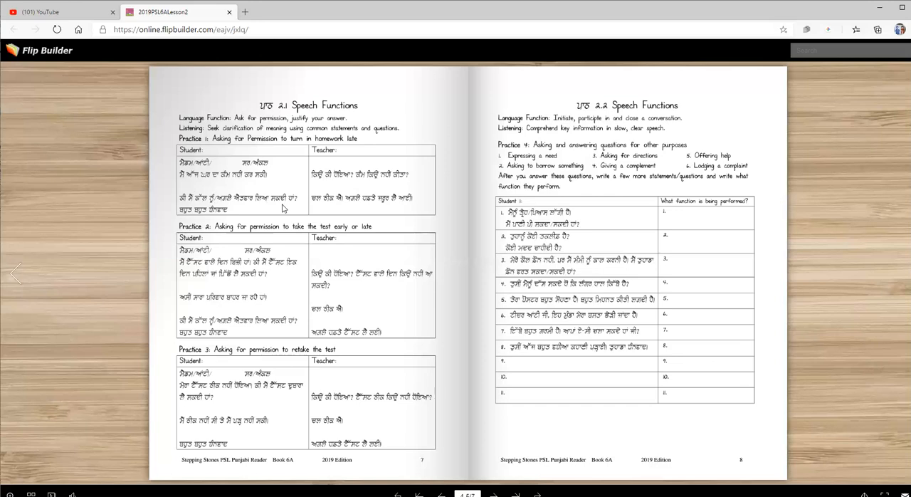
mouse_move(322, 205)
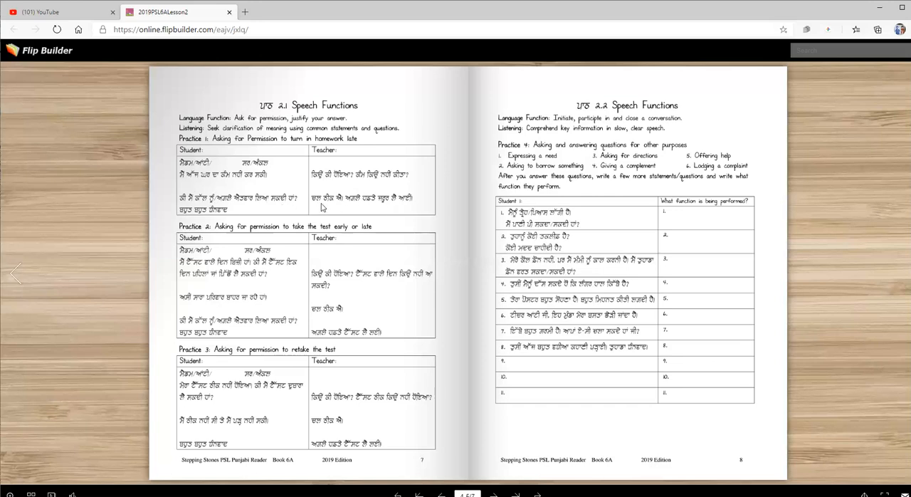
mouse_move(415, 208)
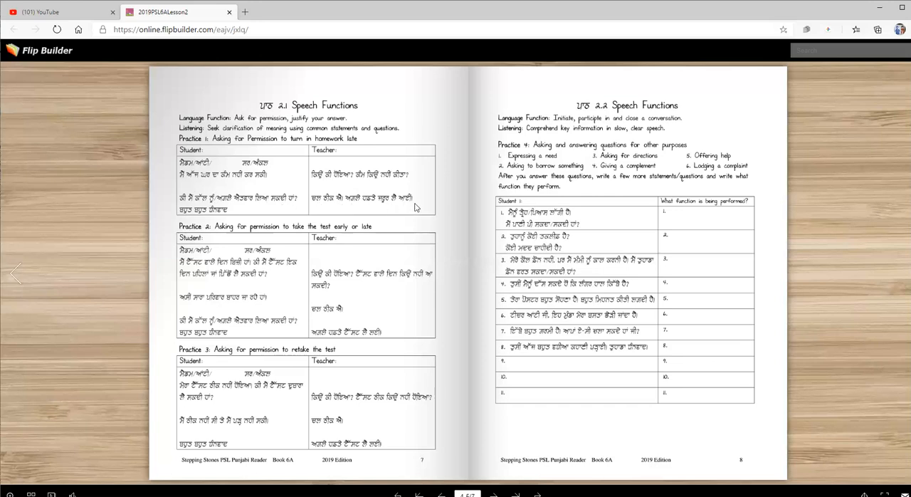
mouse_move(221, 216)
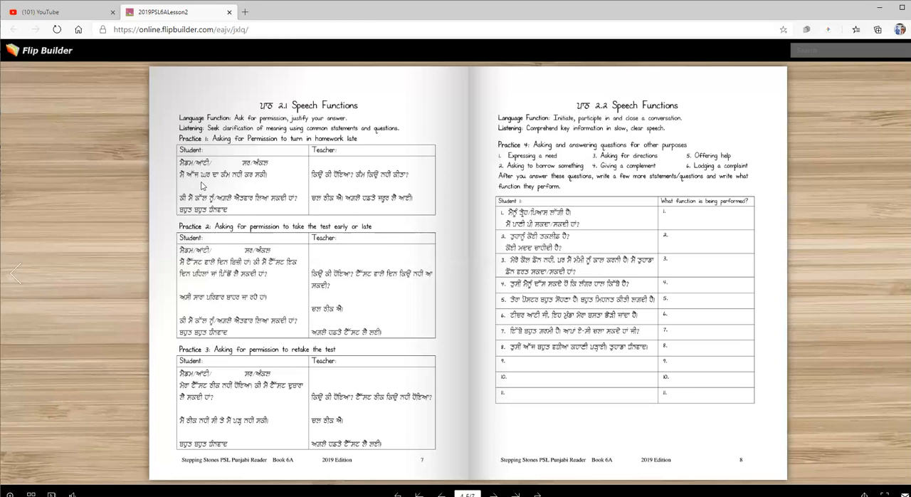
mouse_move(185, 185)
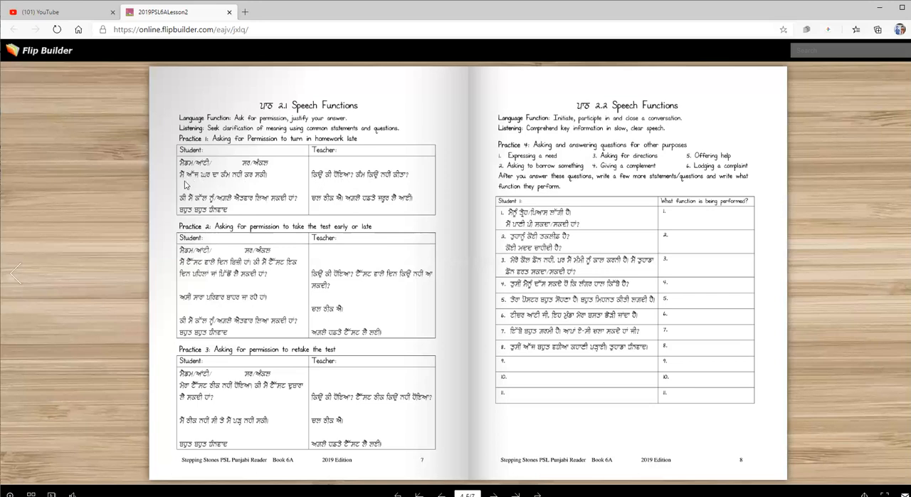
mouse_move(258, 185)
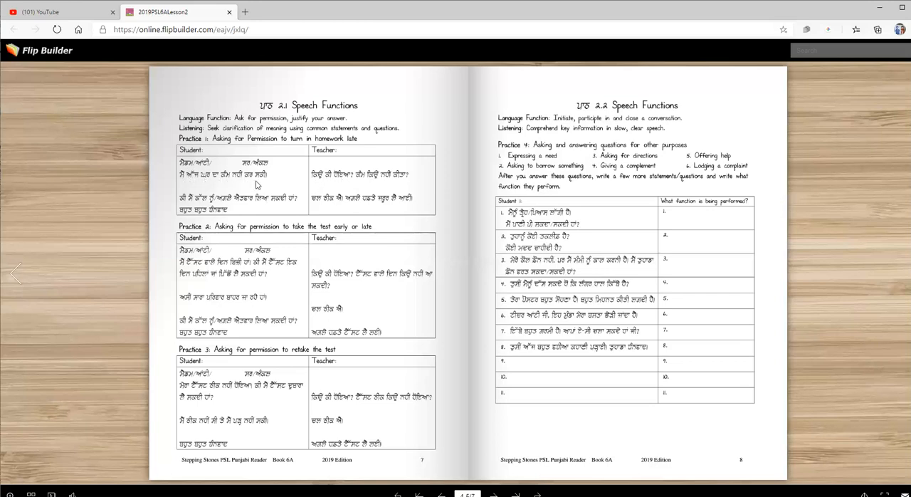
mouse_move(339, 185)
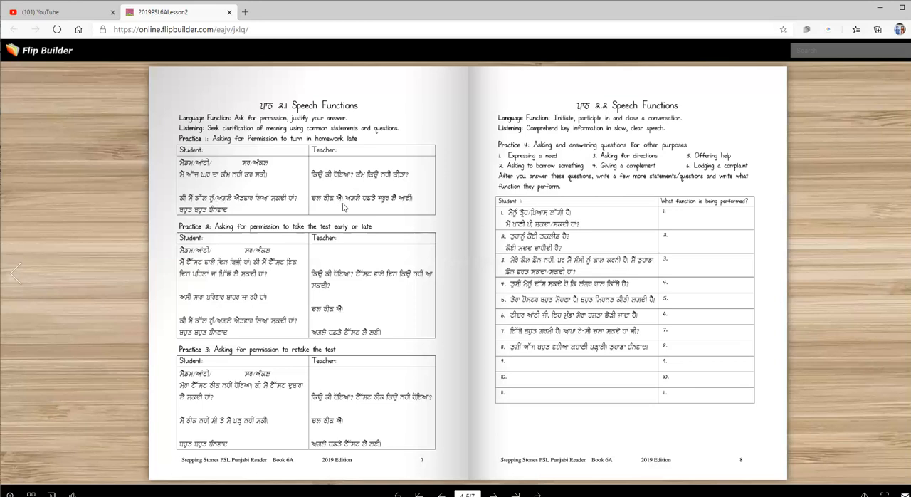
mouse_move(404, 208)
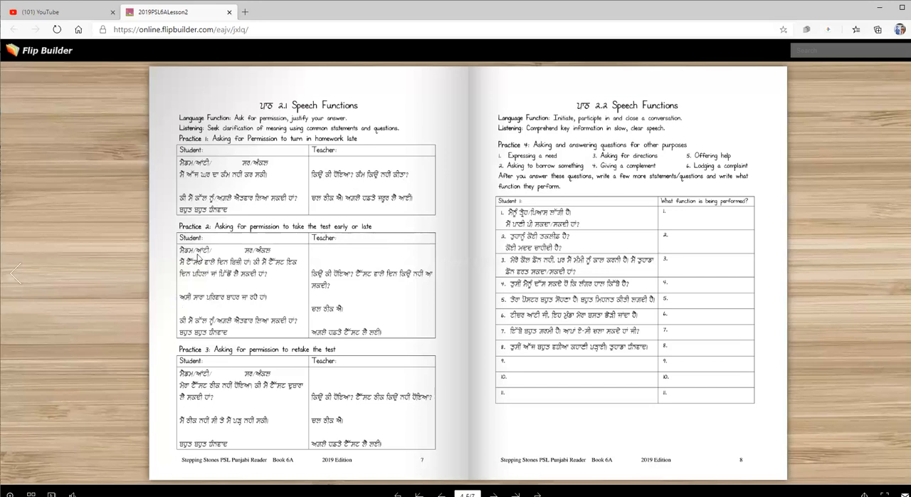
mouse_move(287, 256)
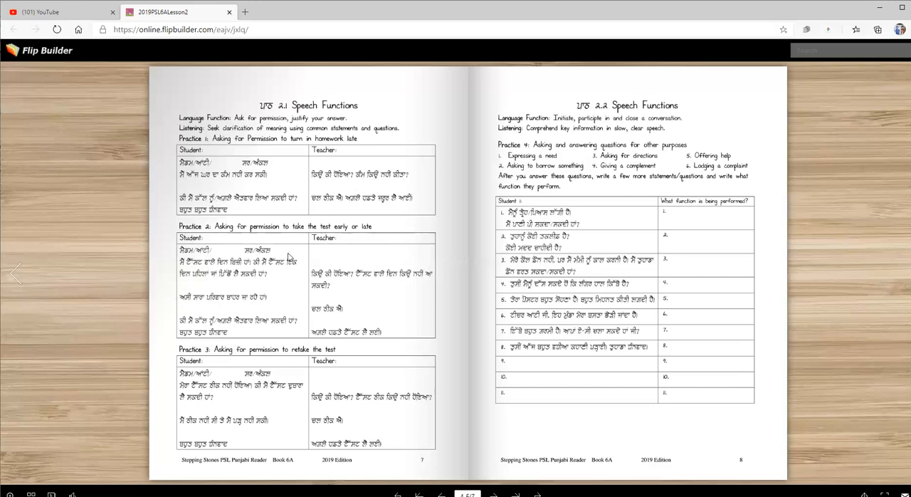
mouse_move(194, 269)
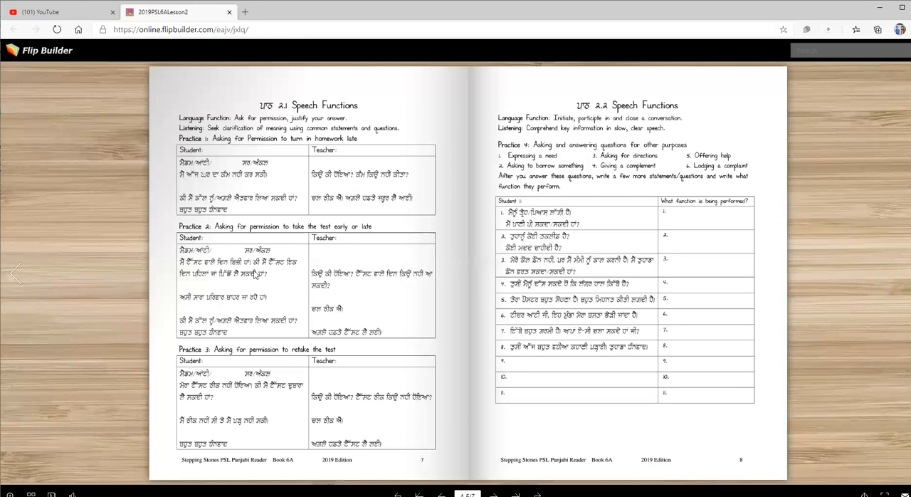
mouse_move(271, 279)
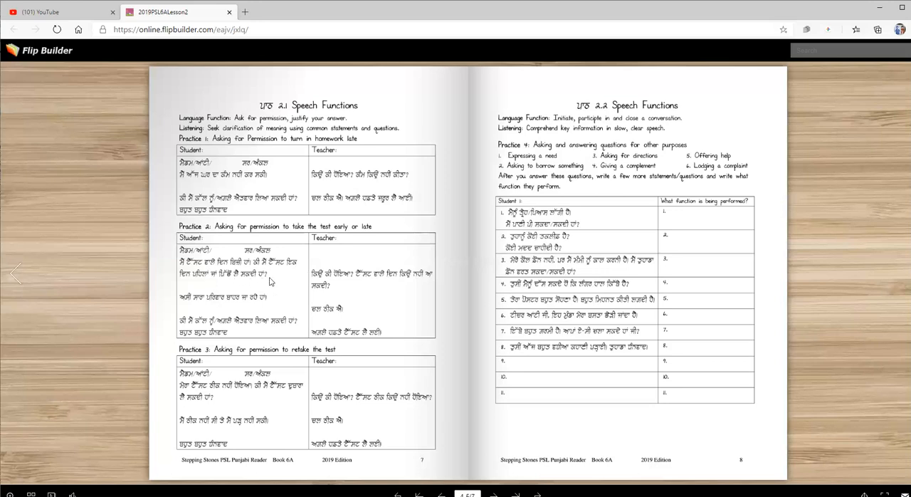
mouse_move(362, 292)
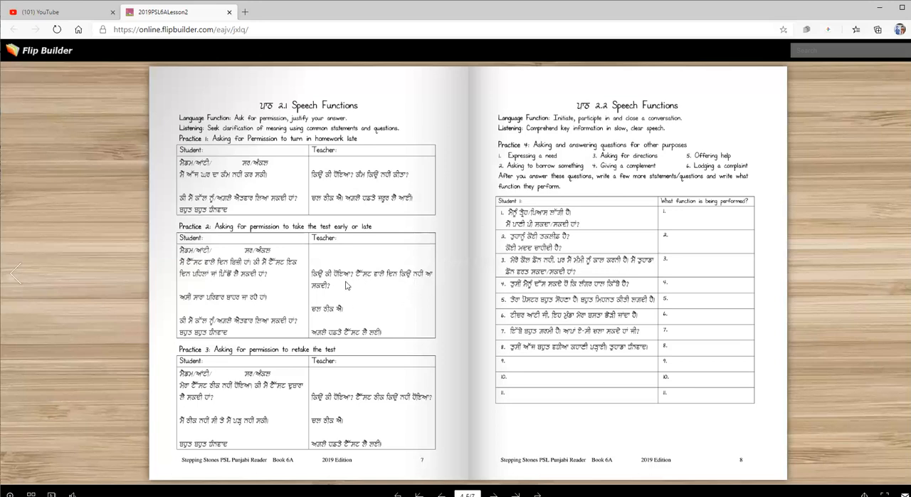
mouse_move(185, 303)
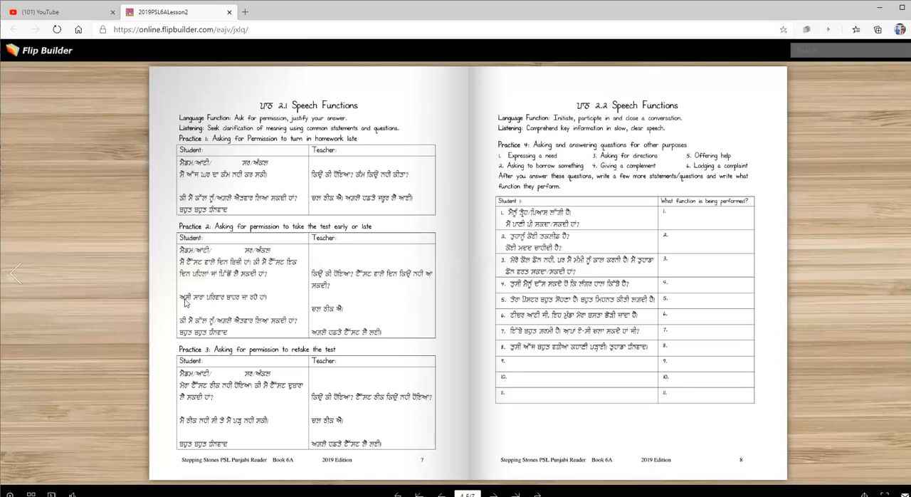
mouse_move(277, 300)
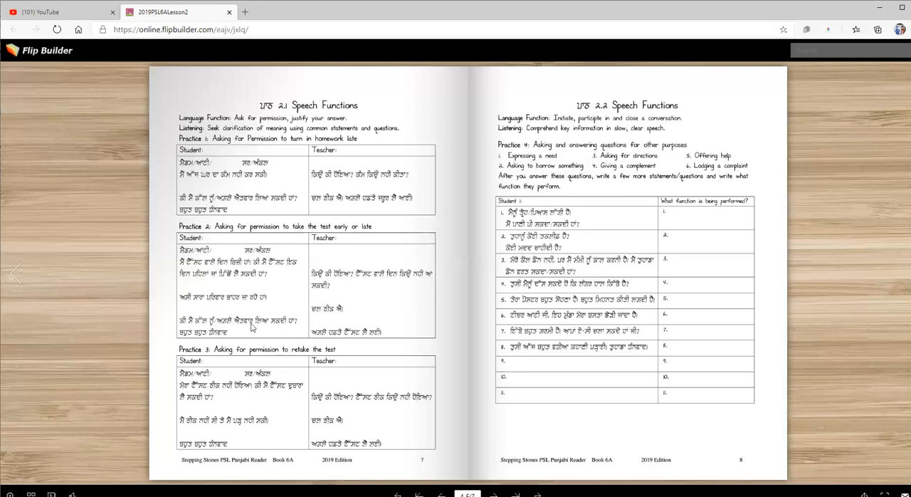
mouse_move(225, 347)
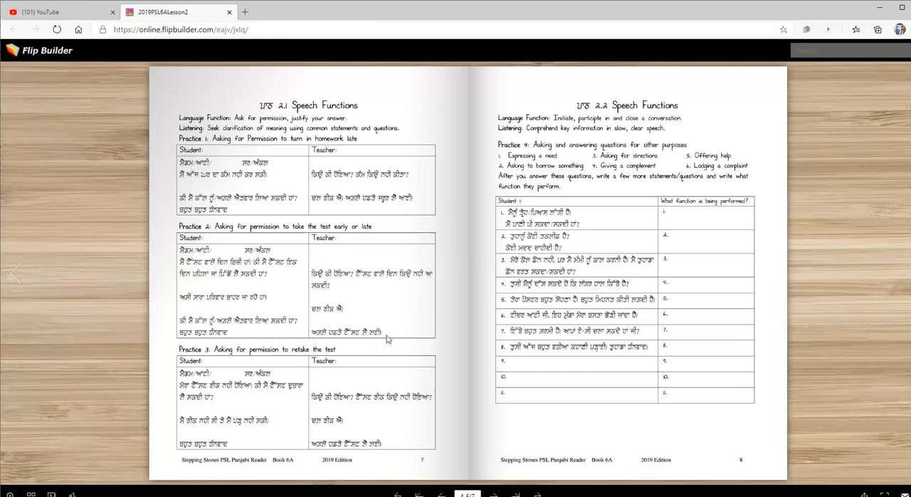
mouse_move(217, 340)
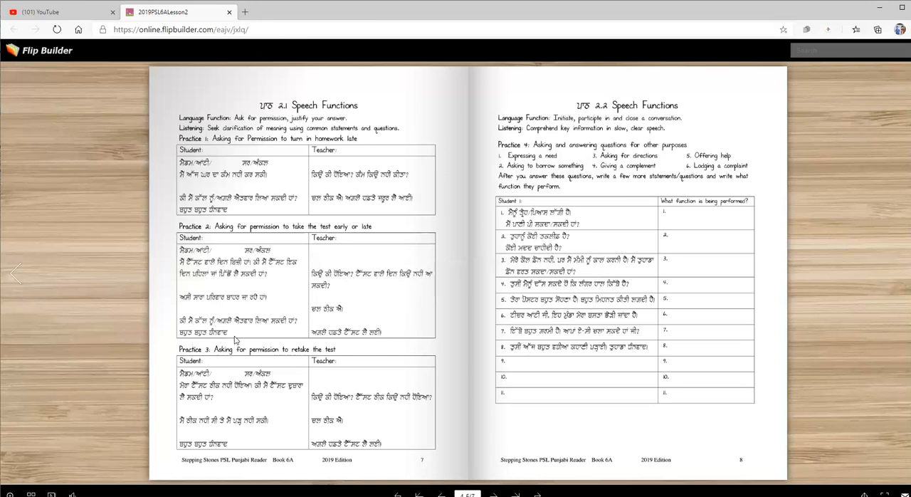
mouse_move(262, 377)
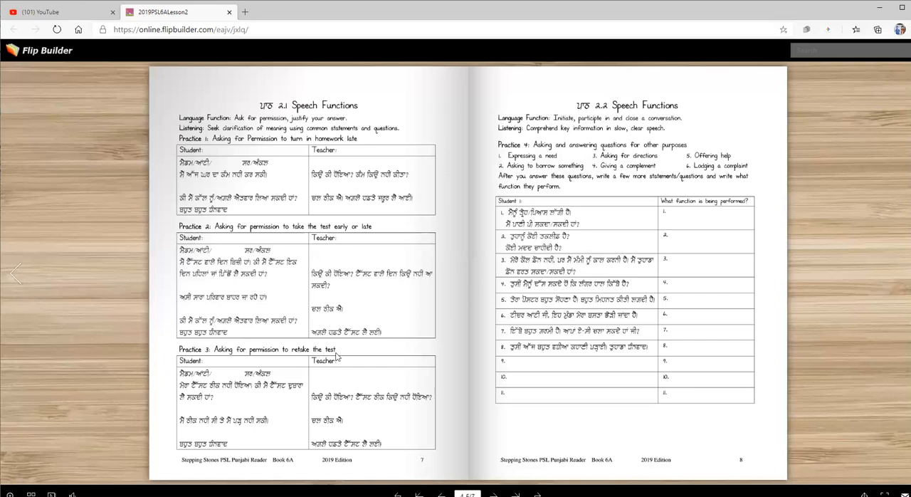
mouse_move(347, 355)
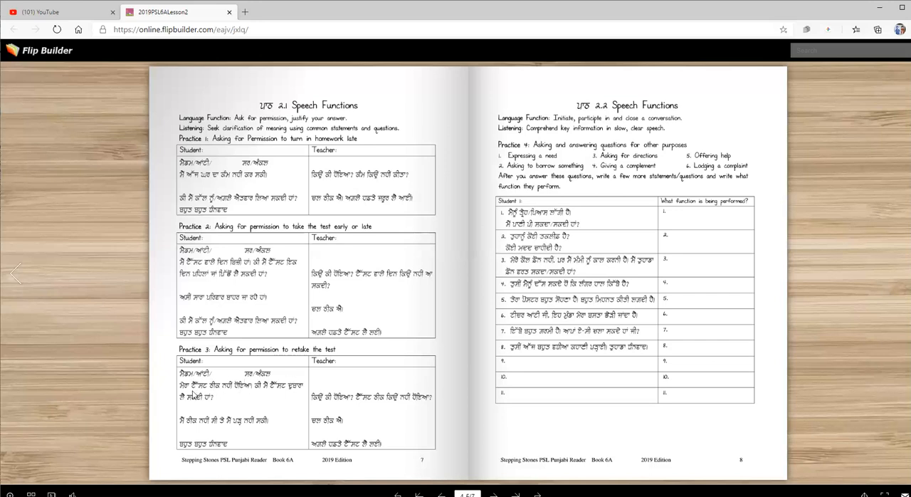
mouse_move(248, 393)
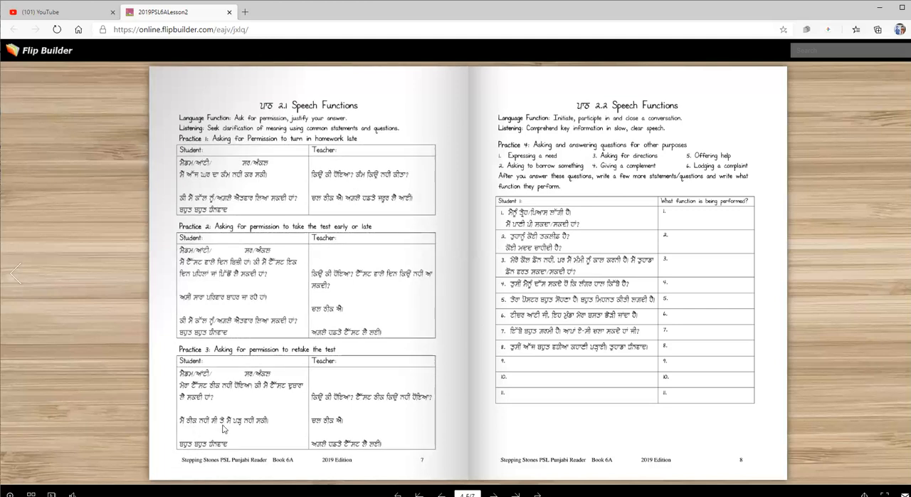
mouse_move(304, 429)
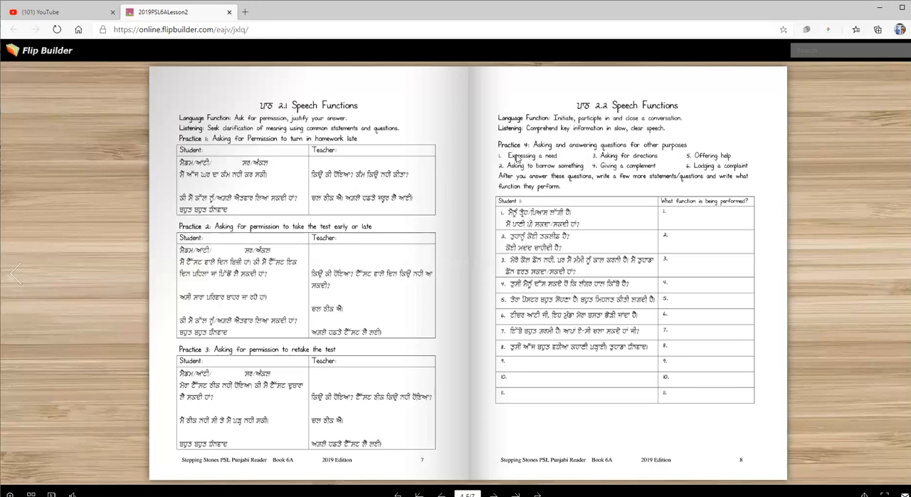
mouse_move(569, 154)
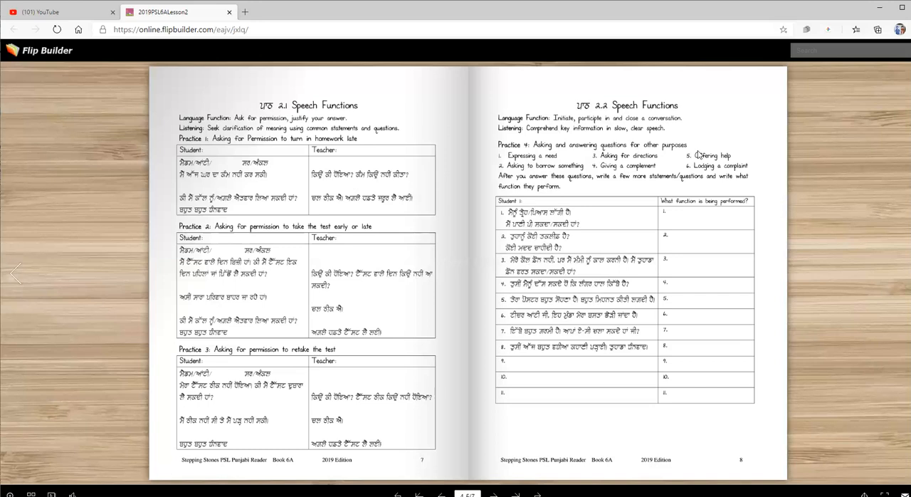
mouse_move(524, 168)
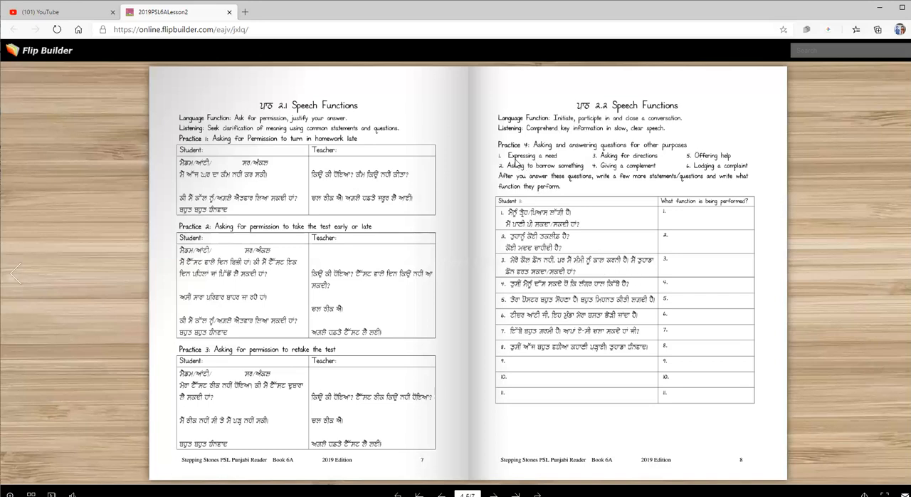
mouse_move(548, 163)
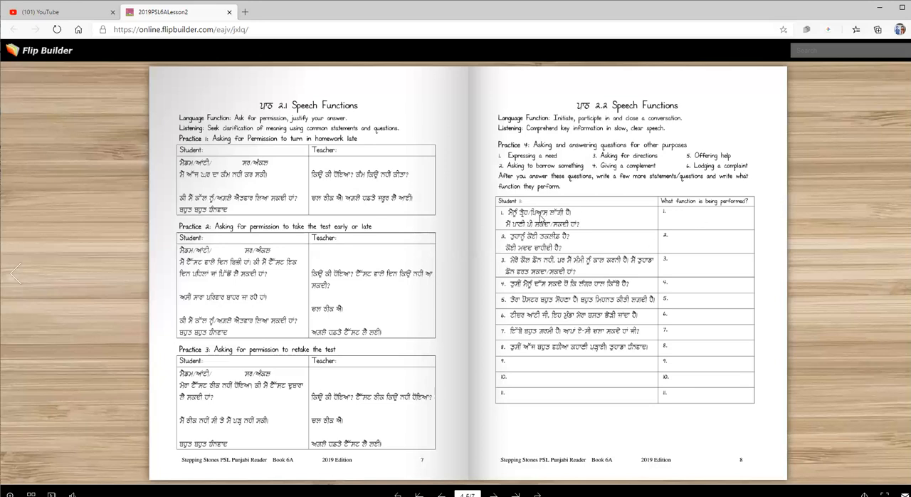
mouse_move(627, 242)
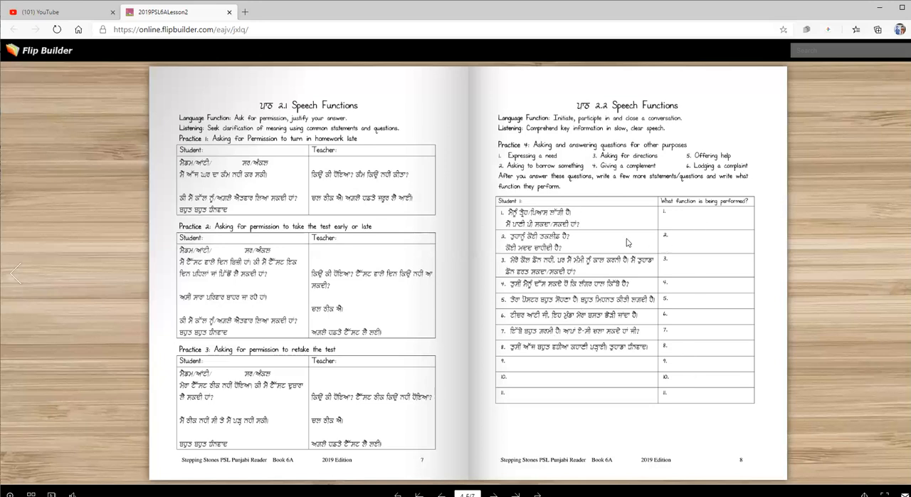
mouse_move(595, 240)
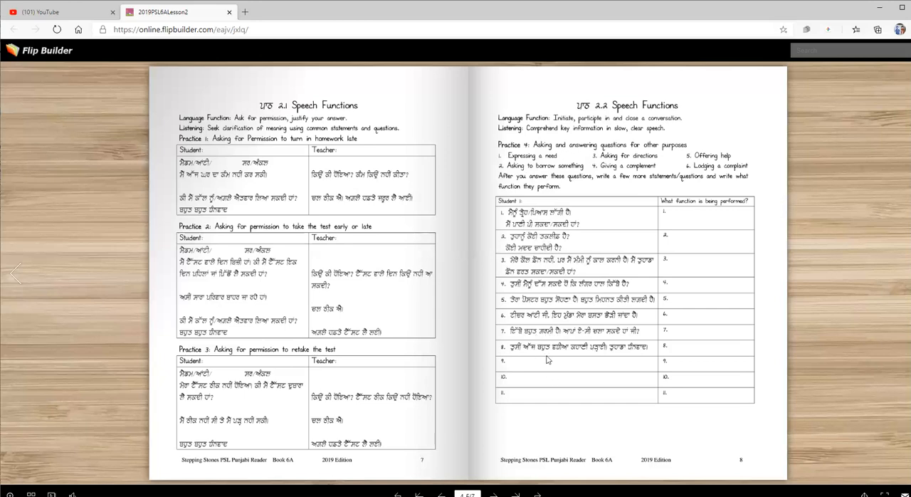
mouse_move(701, 370)
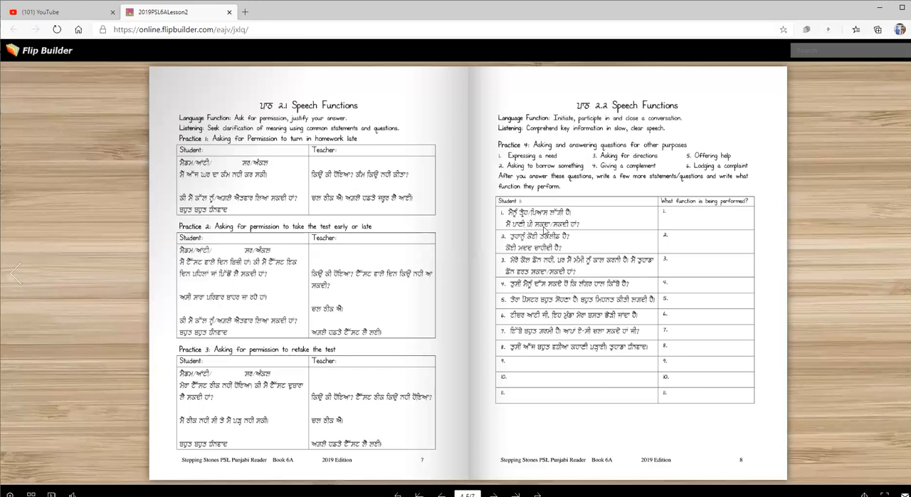
mouse_move(624, 232)
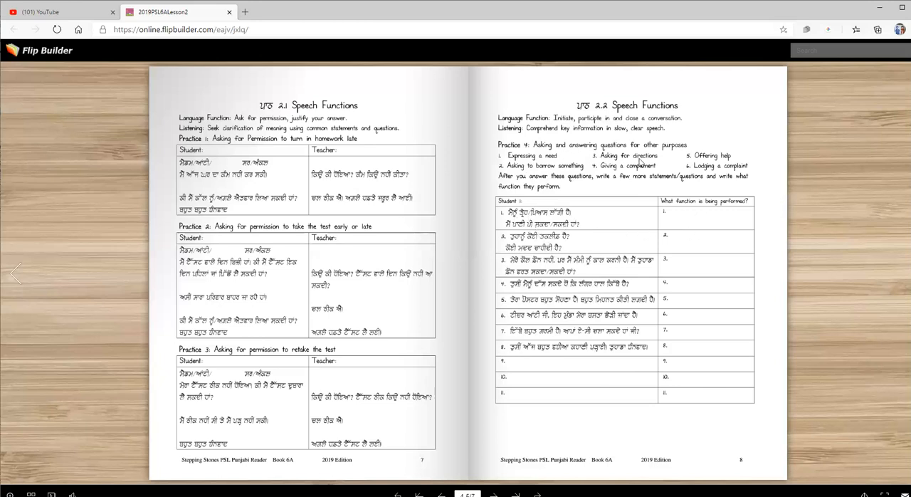
mouse_move(711, 222)
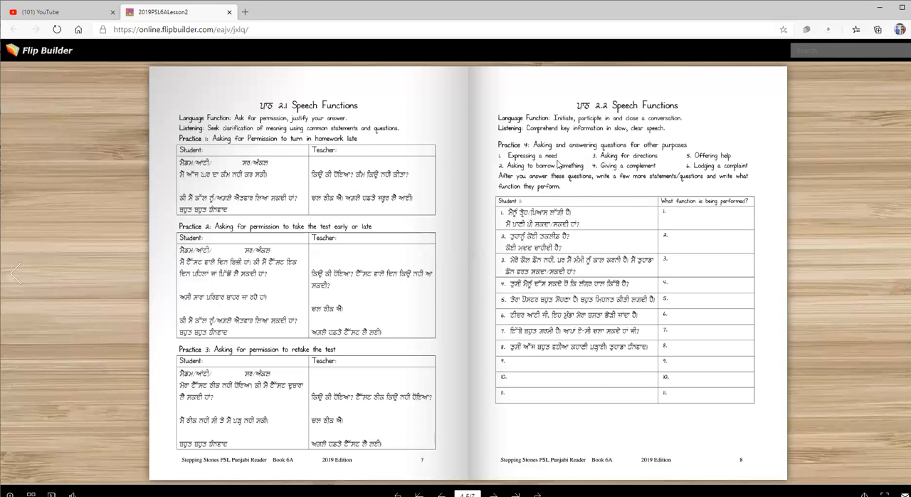
mouse_move(541, 245)
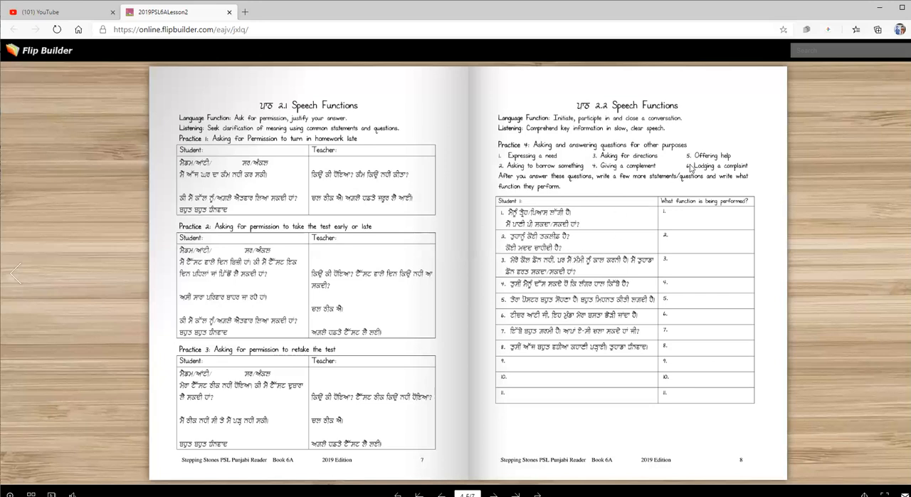
mouse_move(530, 282)
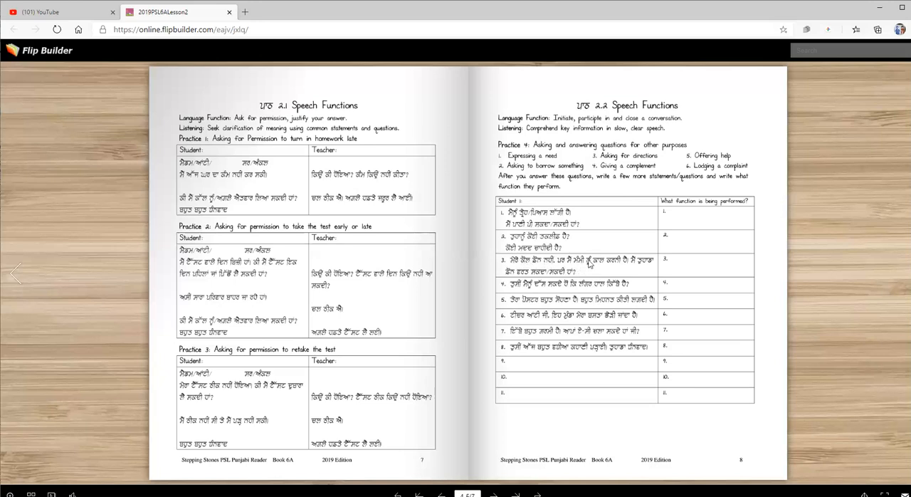
mouse_move(649, 267)
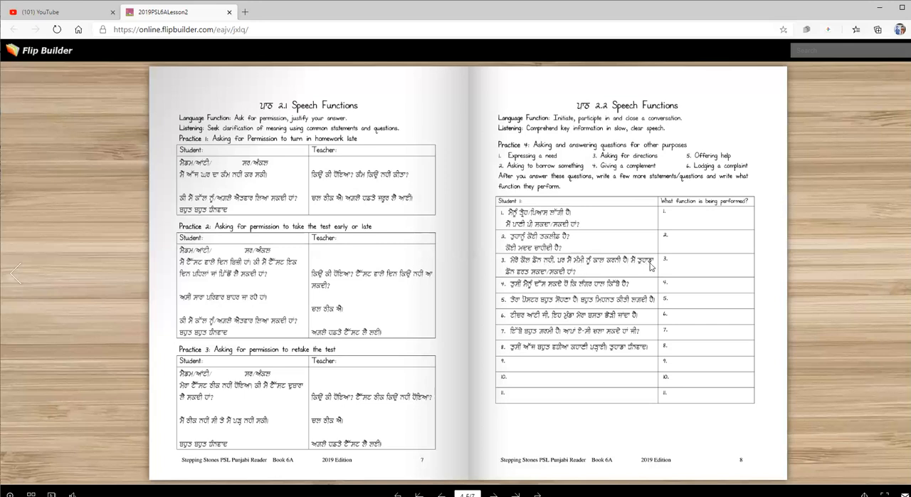
mouse_move(553, 279)
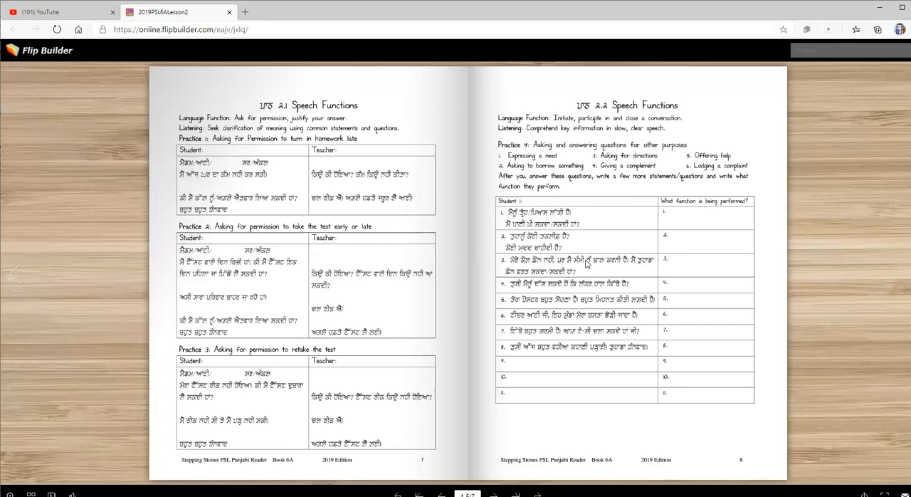
mouse_move(564, 161)
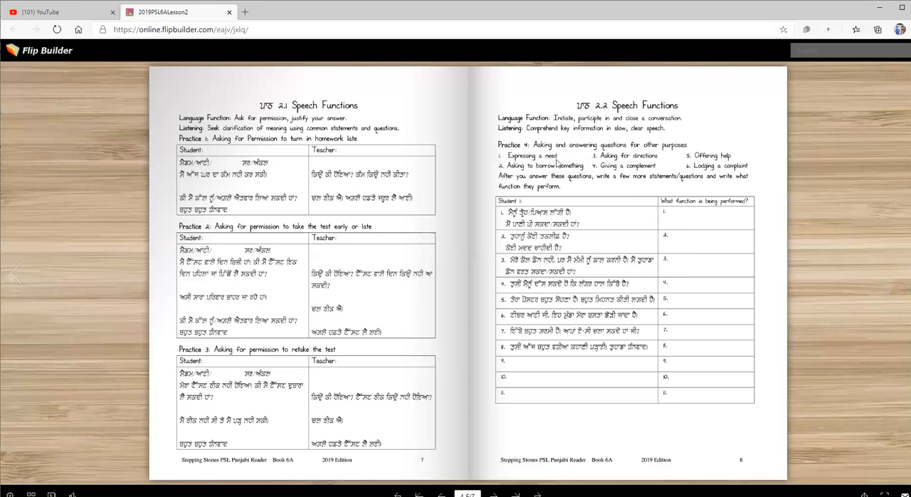
mouse_move(592, 306)
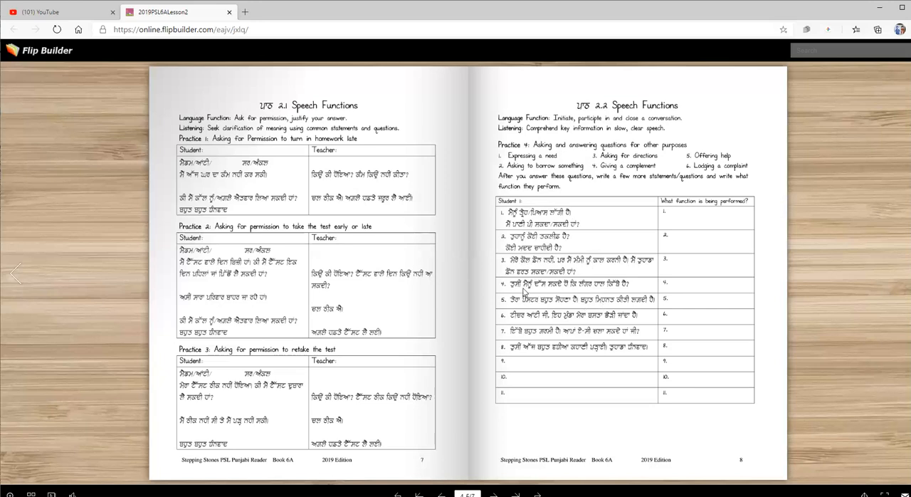
mouse_move(616, 290)
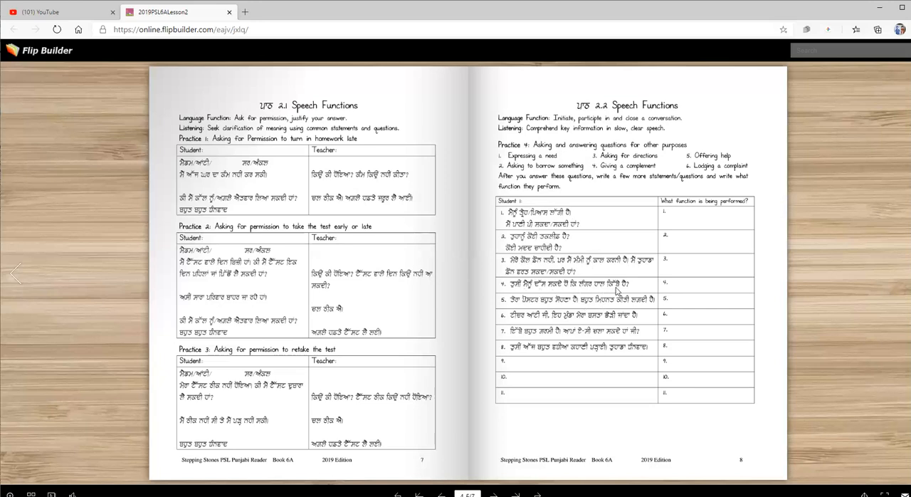
mouse_move(653, 185)
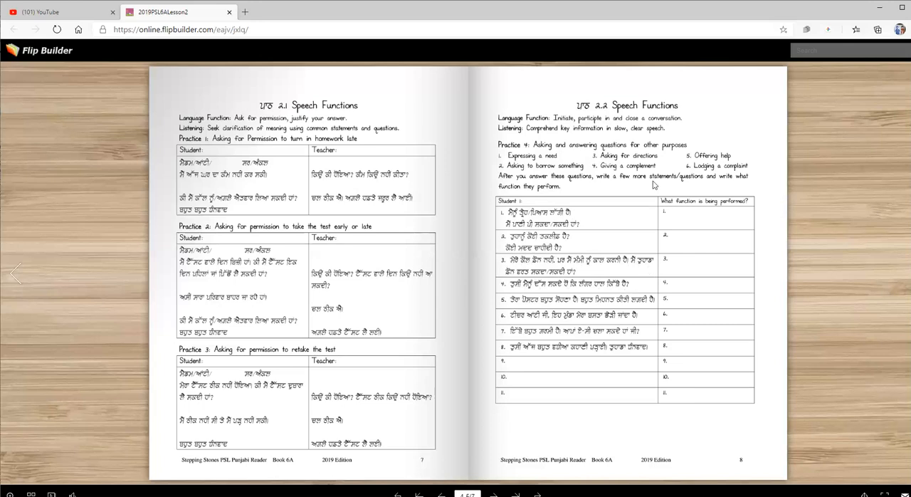
mouse_move(663, 165)
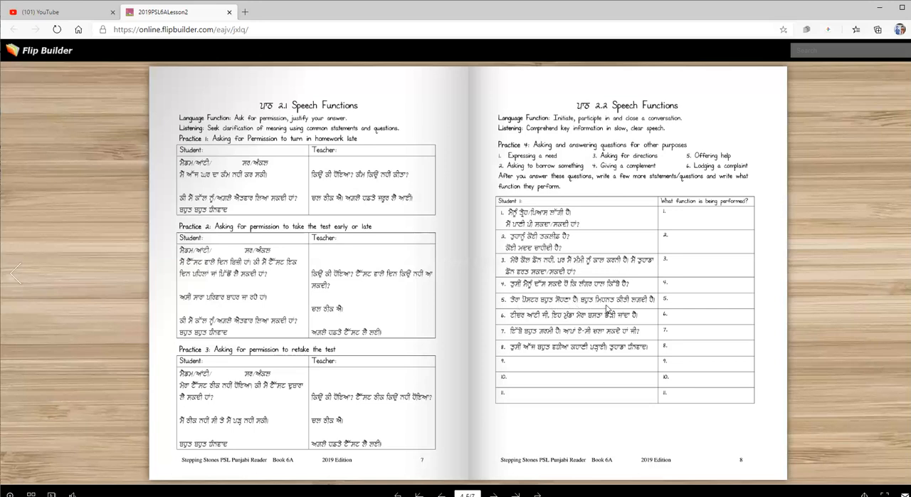
mouse_move(657, 231)
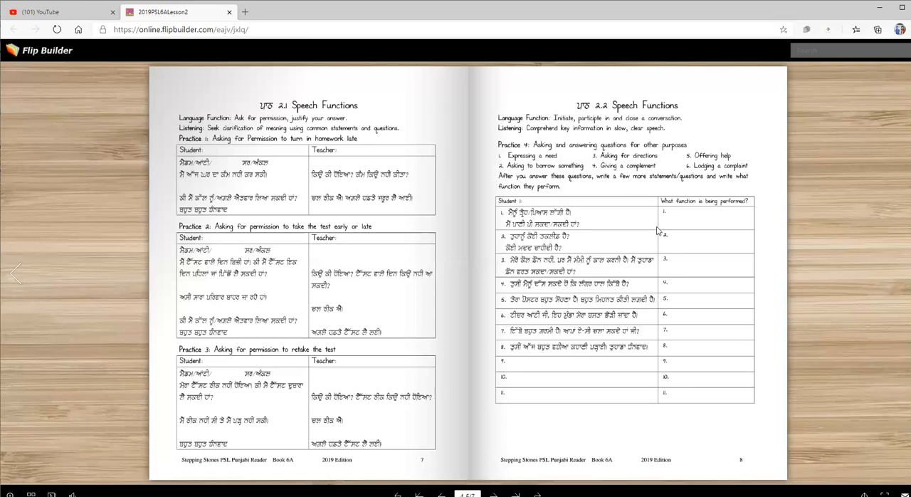
mouse_move(614, 216)
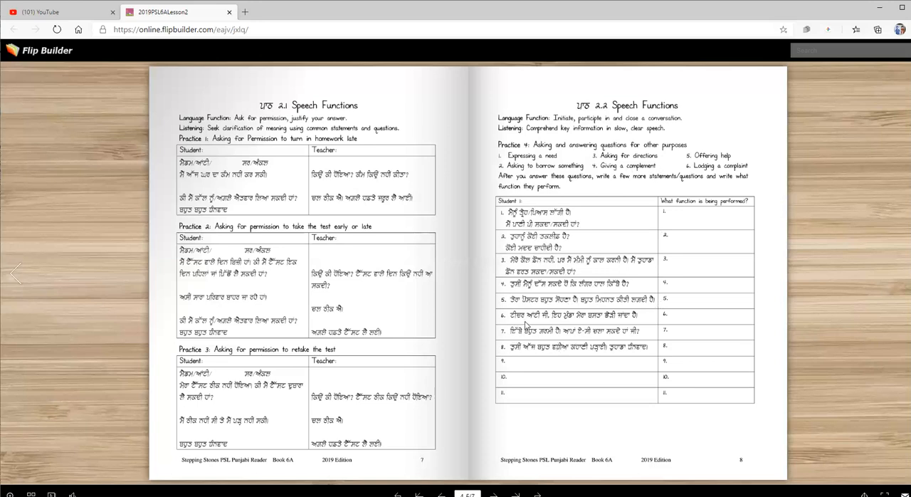
mouse_move(557, 322)
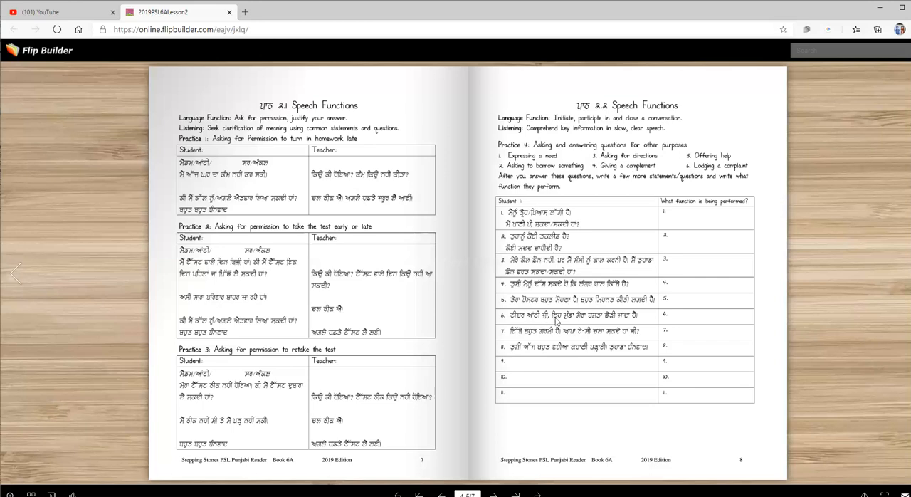
mouse_move(638, 321)
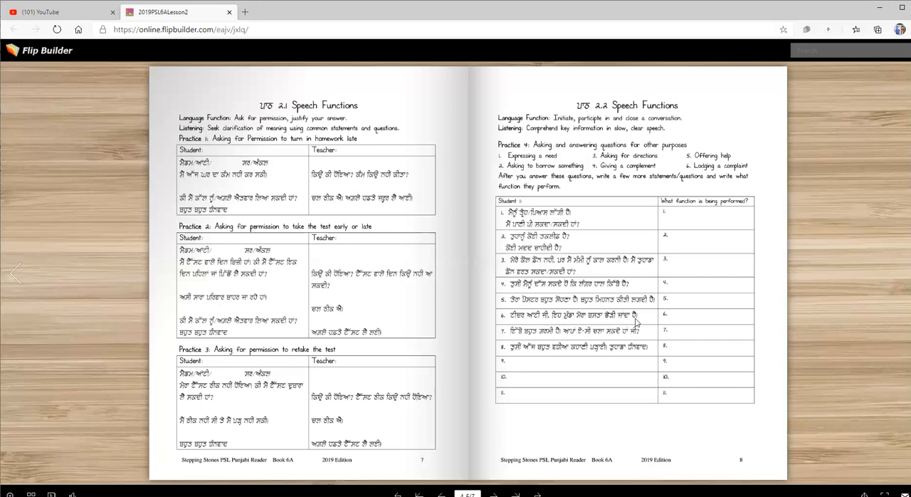
mouse_move(632, 162)
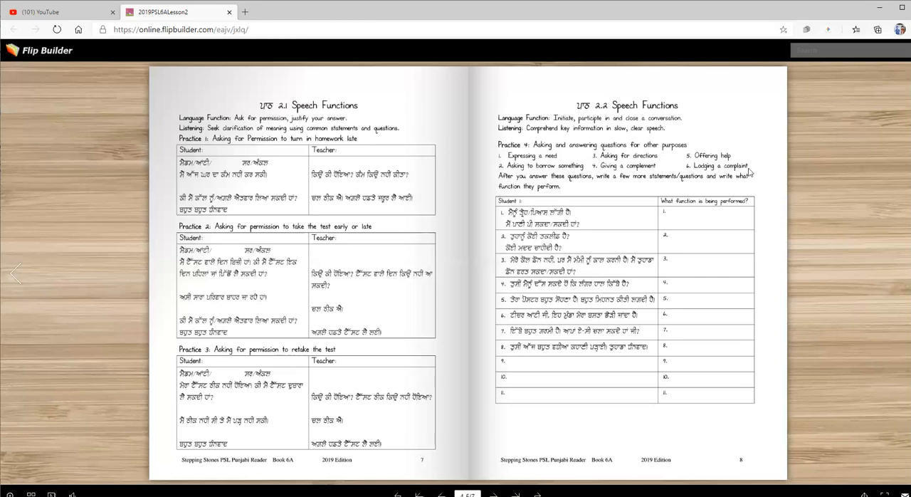
mouse_move(553, 338)
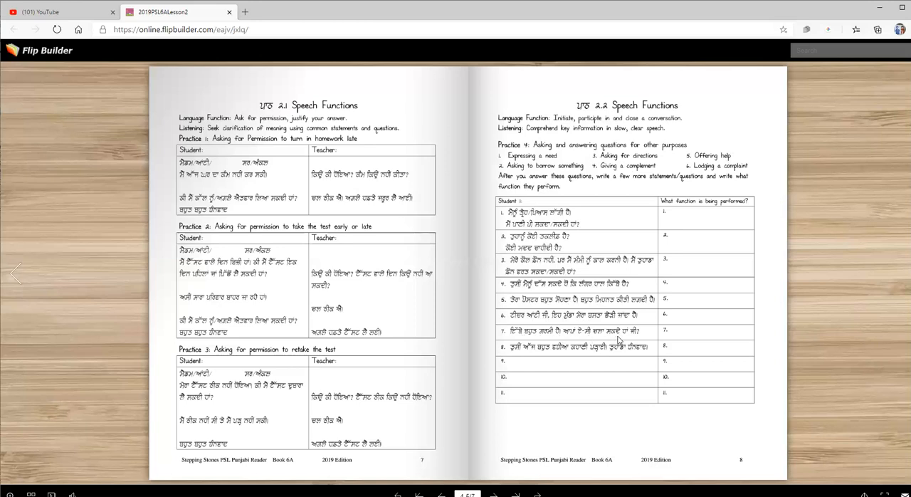
mouse_move(638, 337)
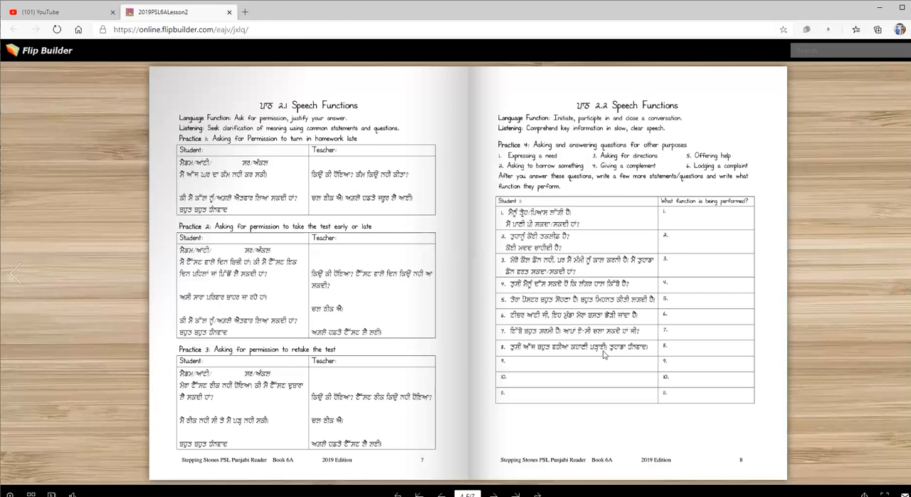
mouse_move(637, 354)
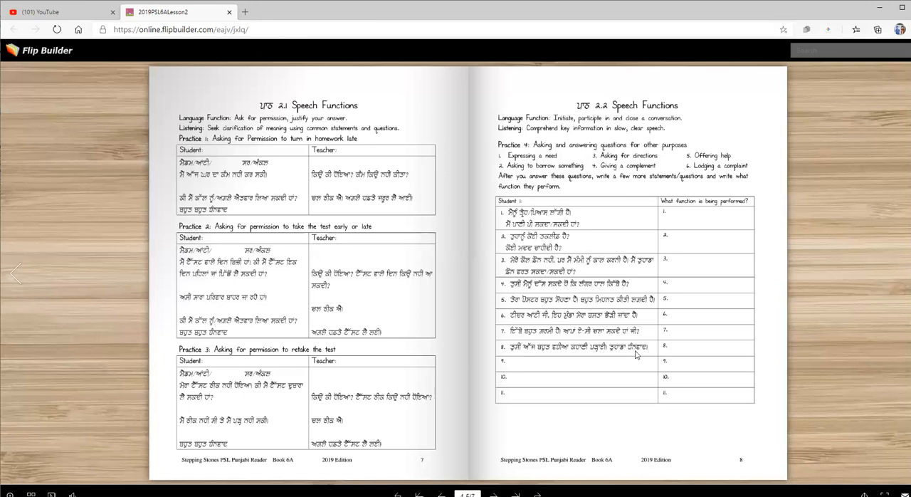
mouse_move(452, 216)
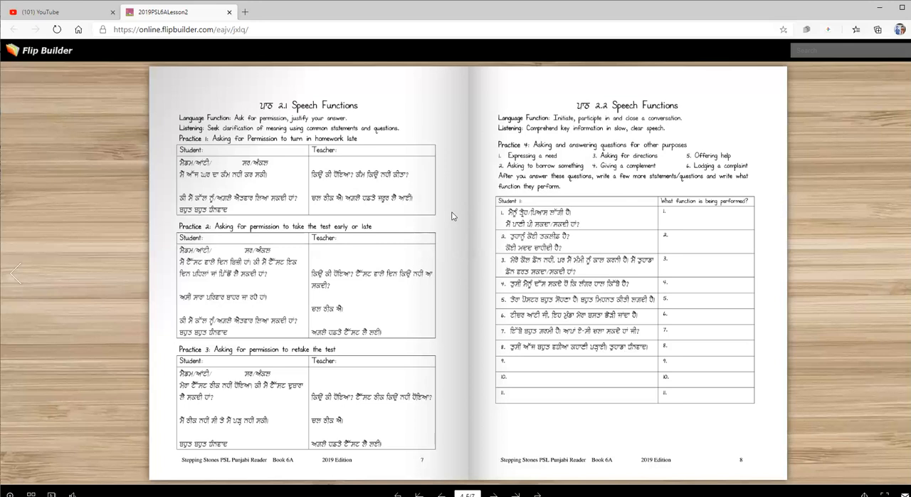
mouse_move(643, 168)
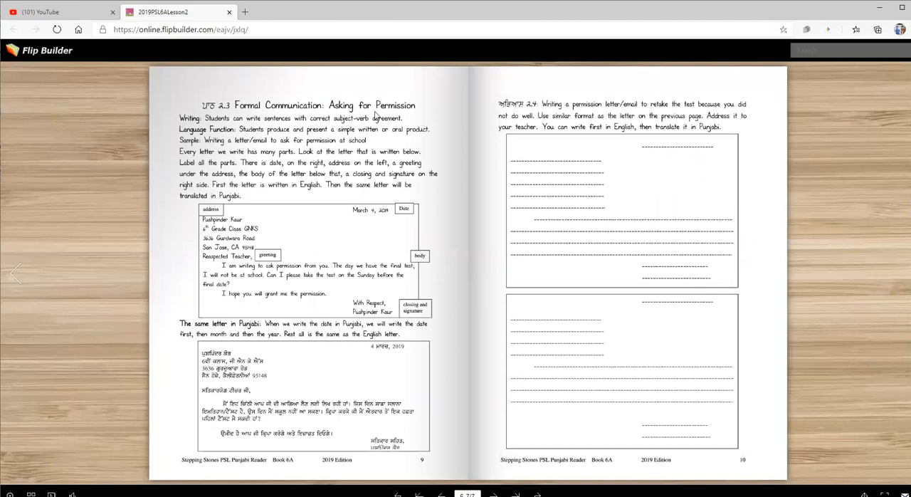
mouse_move(319, 154)
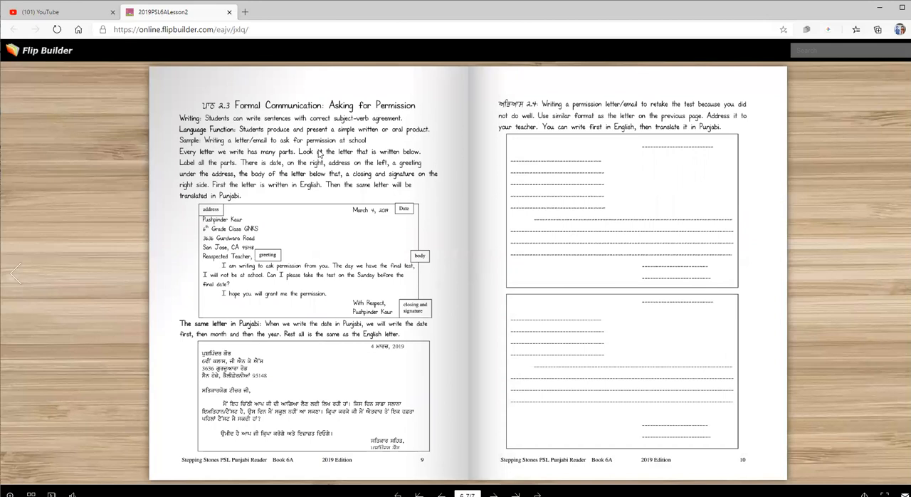
mouse_move(312, 259)
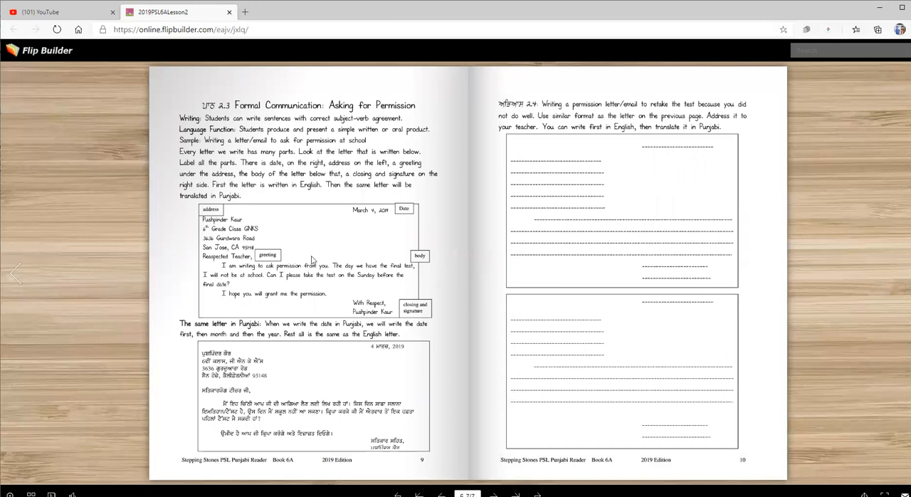
mouse_move(309, 248)
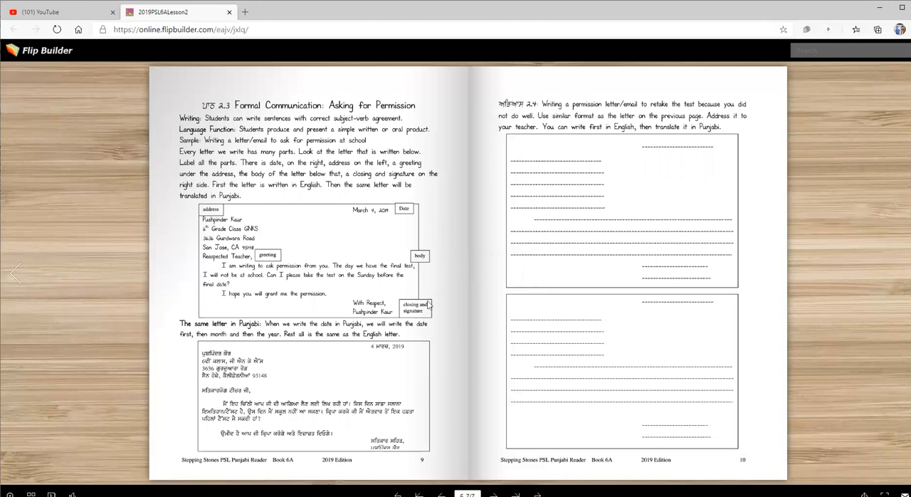
mouse_move(211, 216)
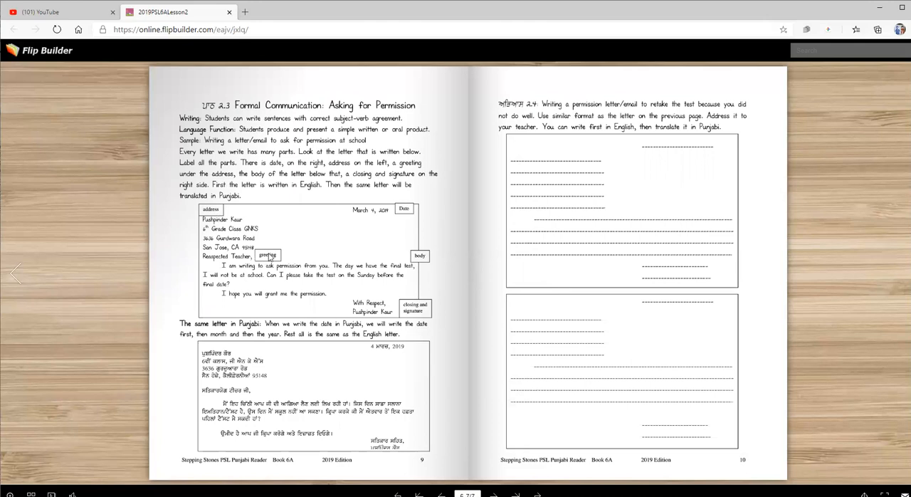
mouse_move(407, 276)
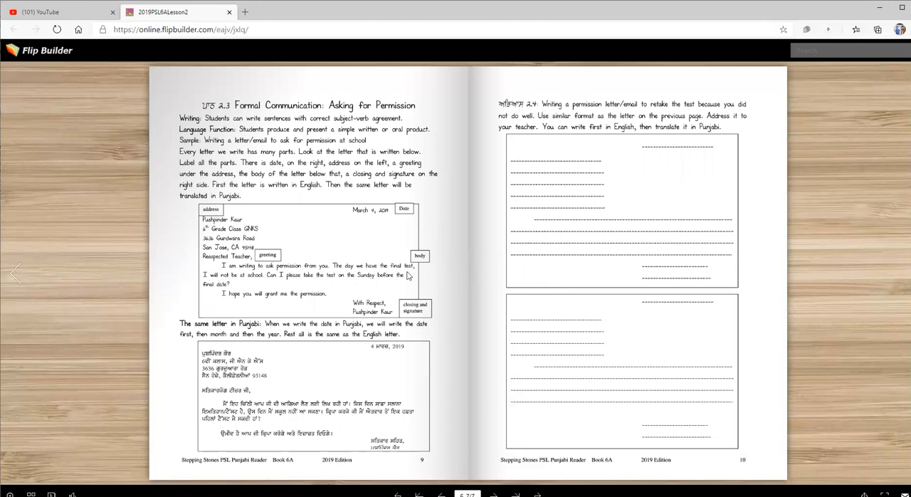
mouse_move(421, 319)
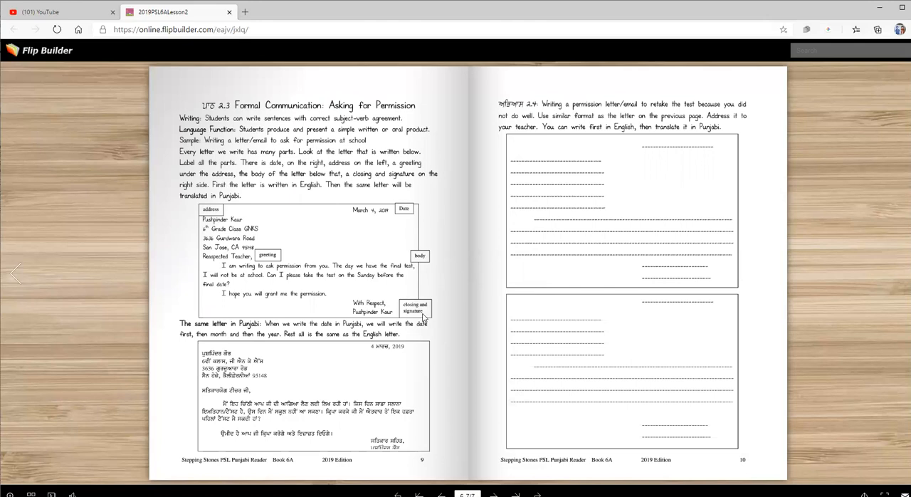
mouse_move(352, 222)
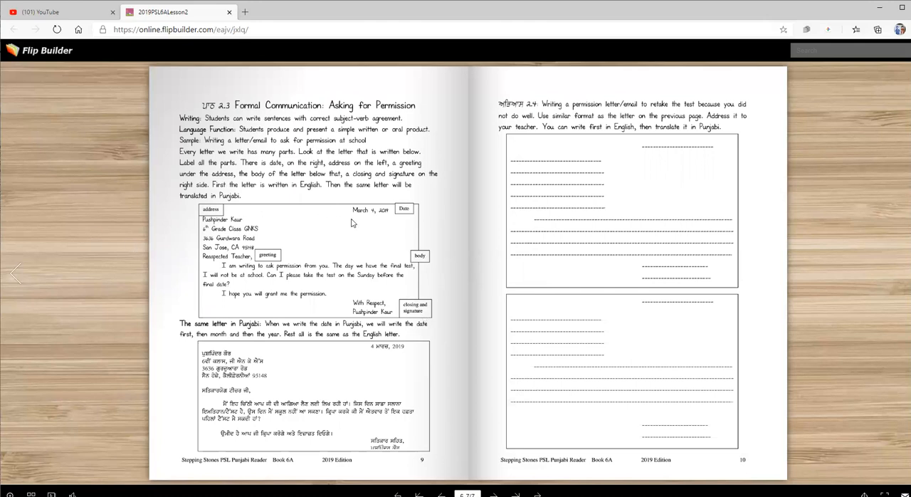
mouse_move(384, 216)
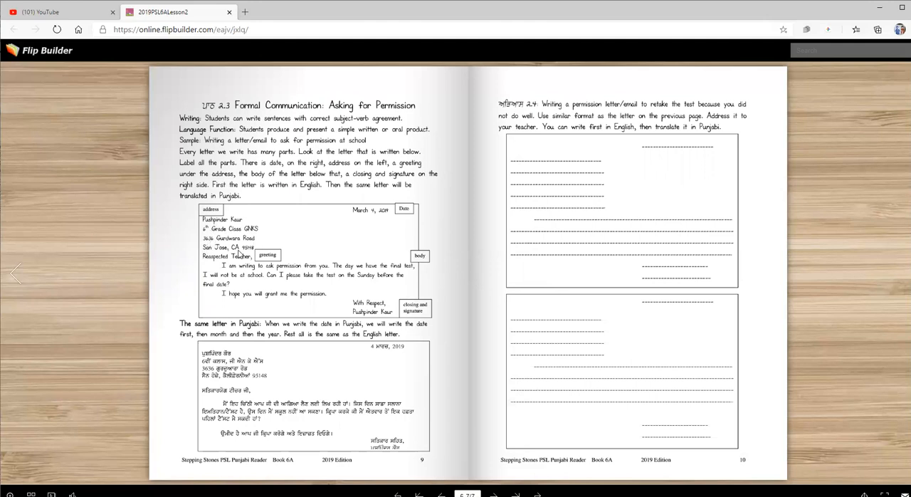
mouse_move(259, 250)
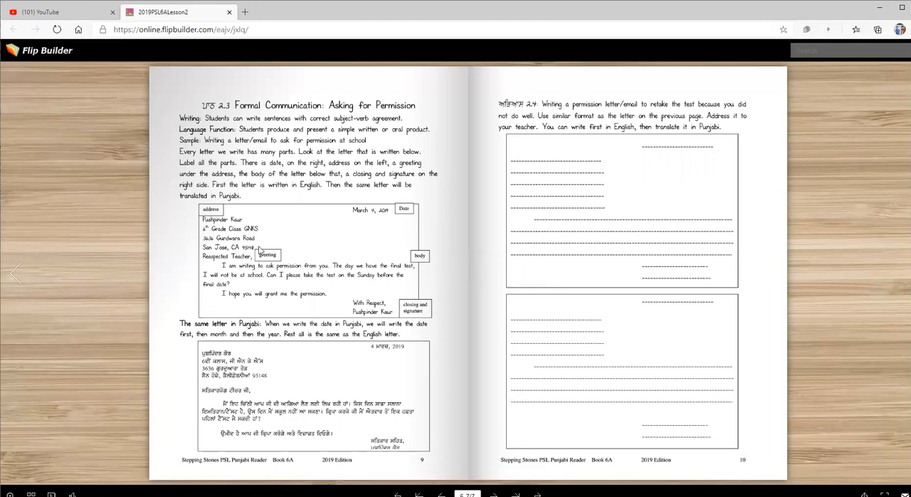
mouse_move(217, 264)
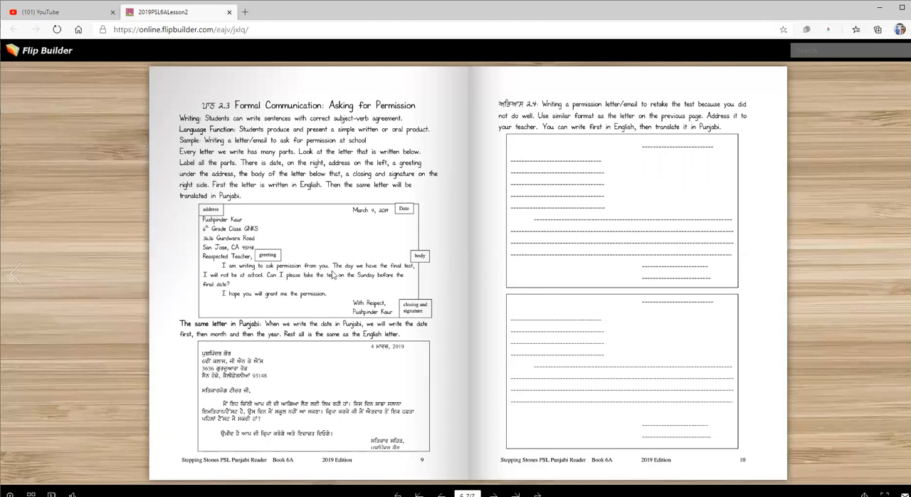
mouse_move(395, 262)
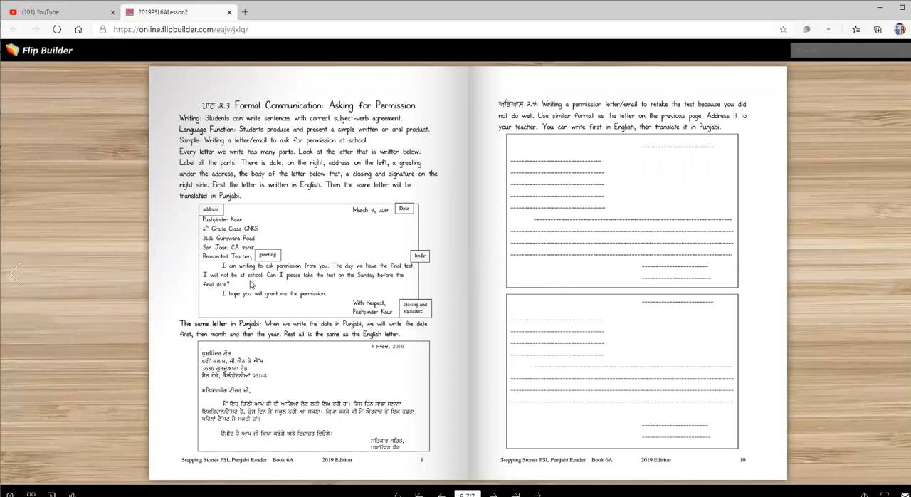
mouse_move(277, 285)
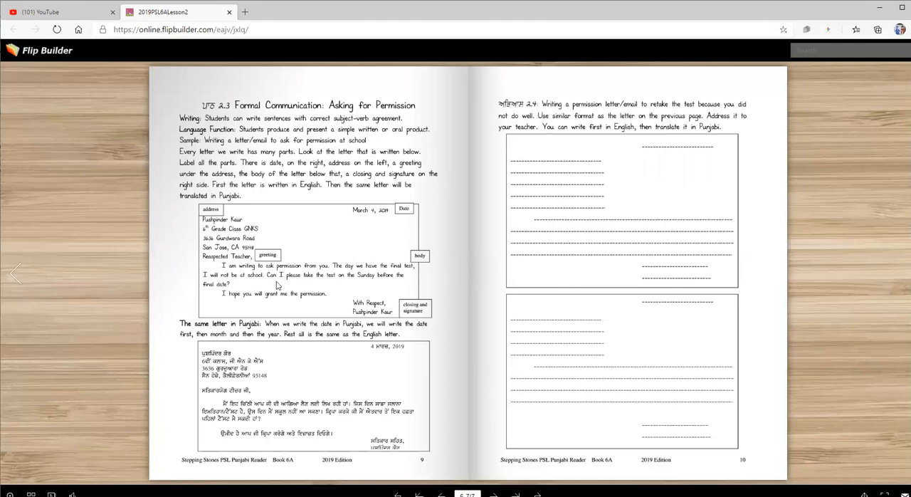
mouse_move(379, 282)
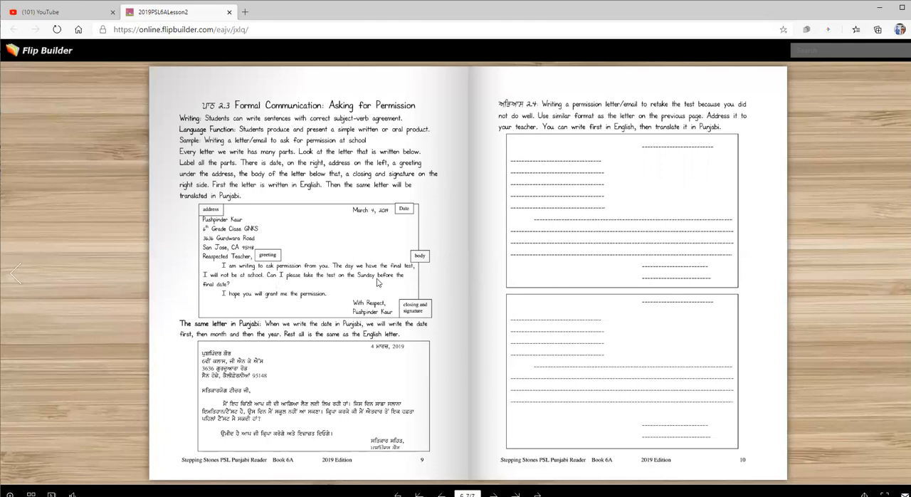
mouse_move(245, 299)
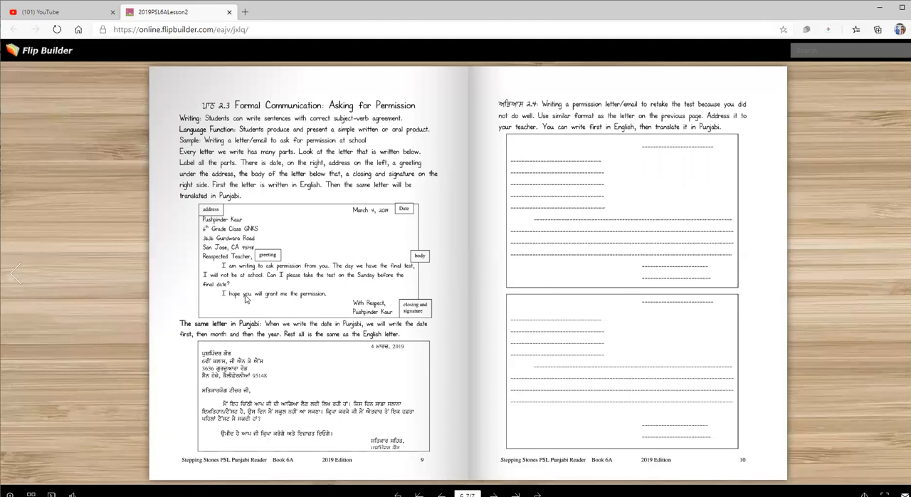
mouse_move(325, 302)
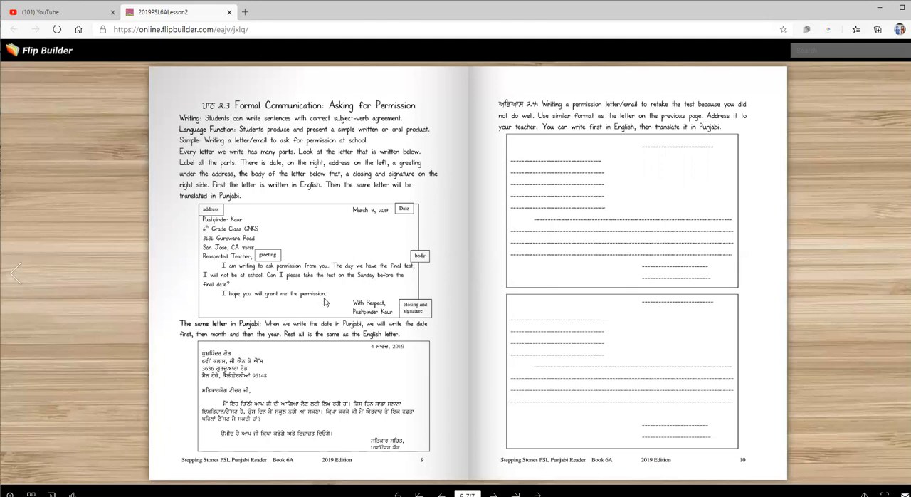
mouse_move(356, 322)
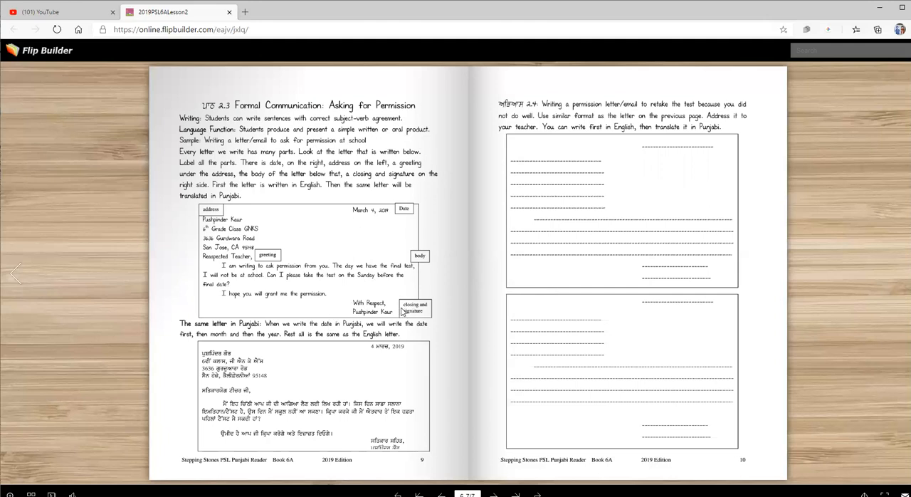
mouse_move(217, 347)
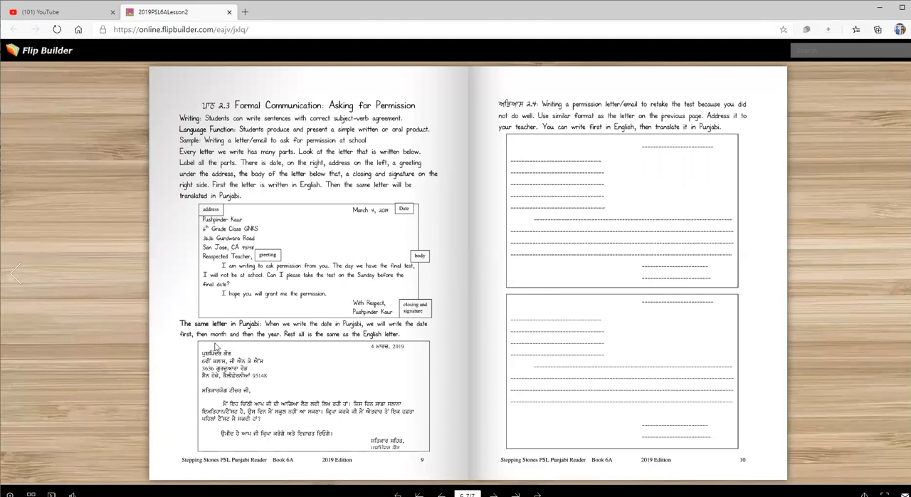
mouse_move(342, 333)
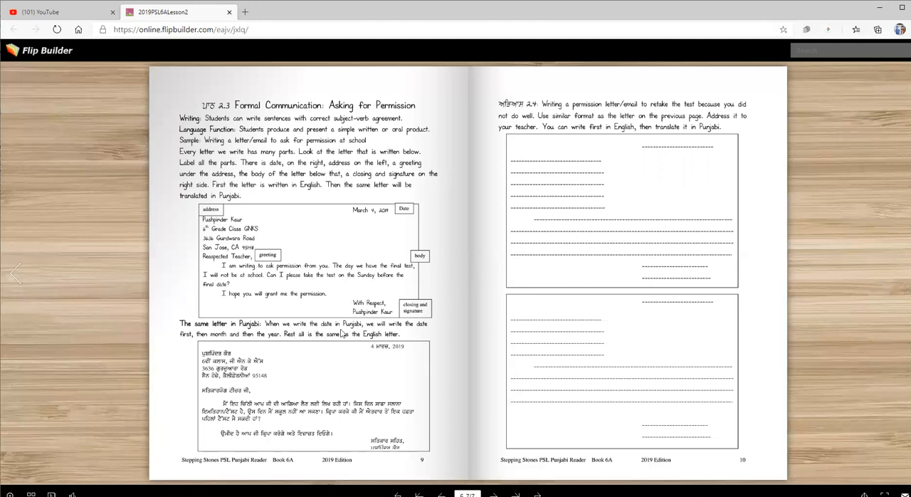
mouse_move(279, 350)
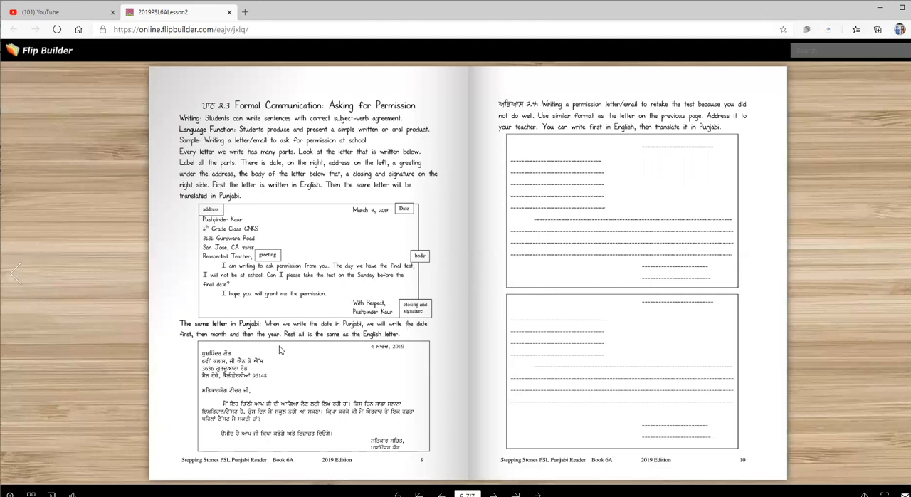
mouse_move(316, 239)
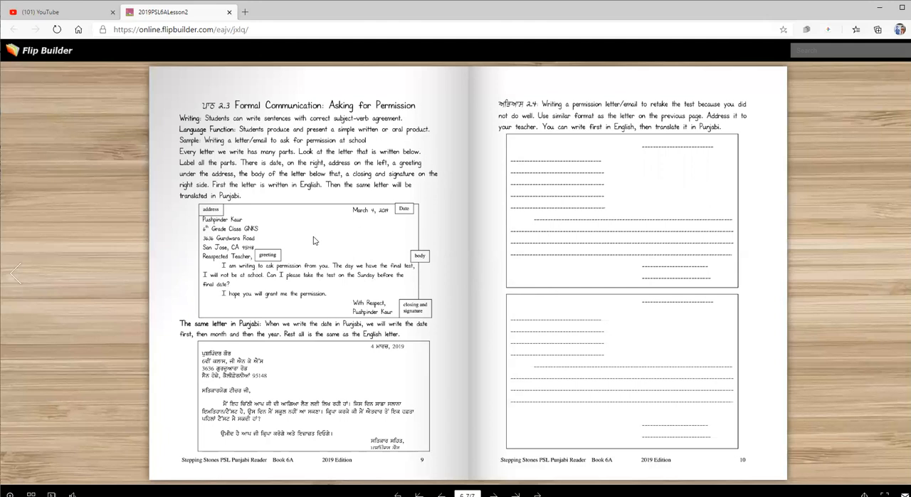
mouse_move(302, 306)
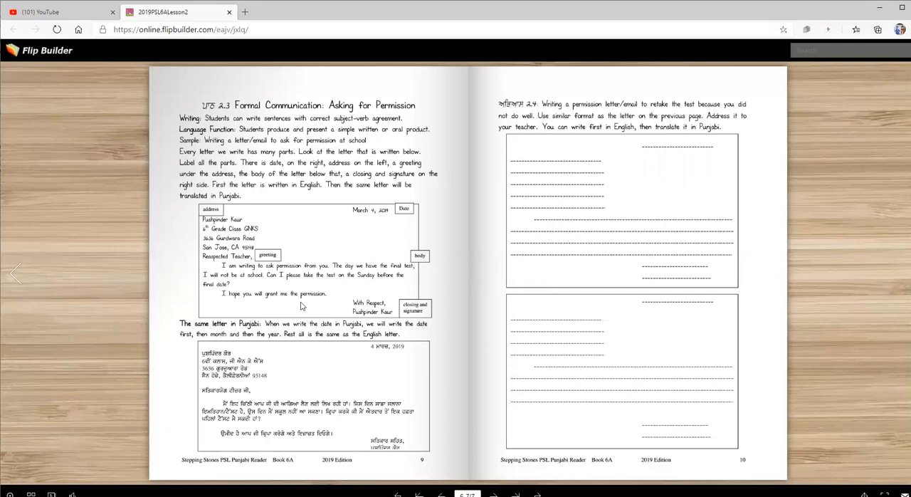
mouse_move(289, 347)
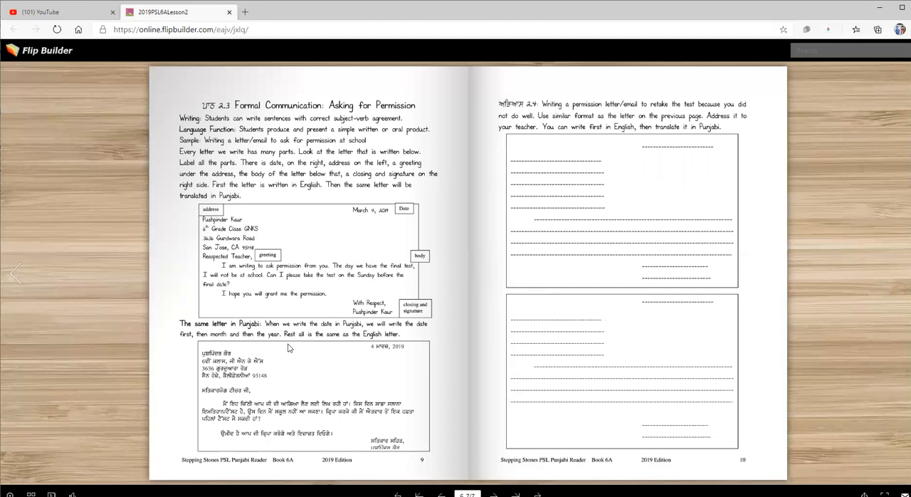
mouse_move(350, 342)
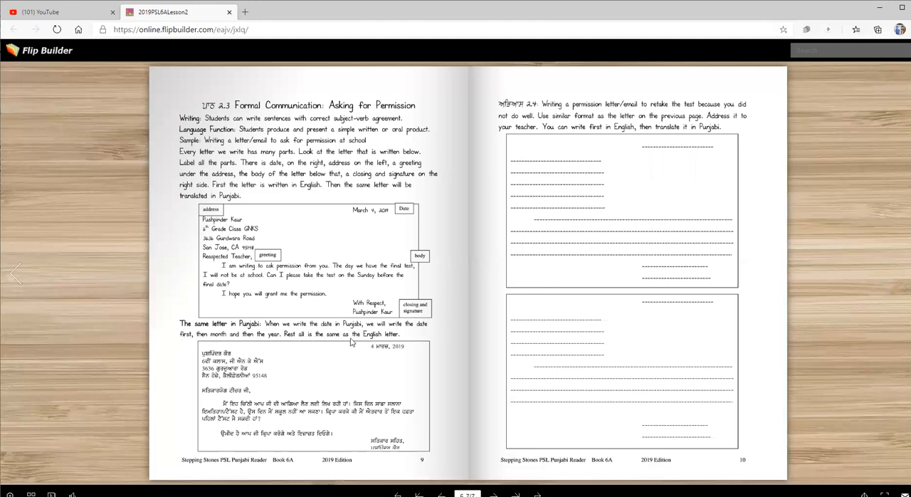
mouse_move(384, 354)
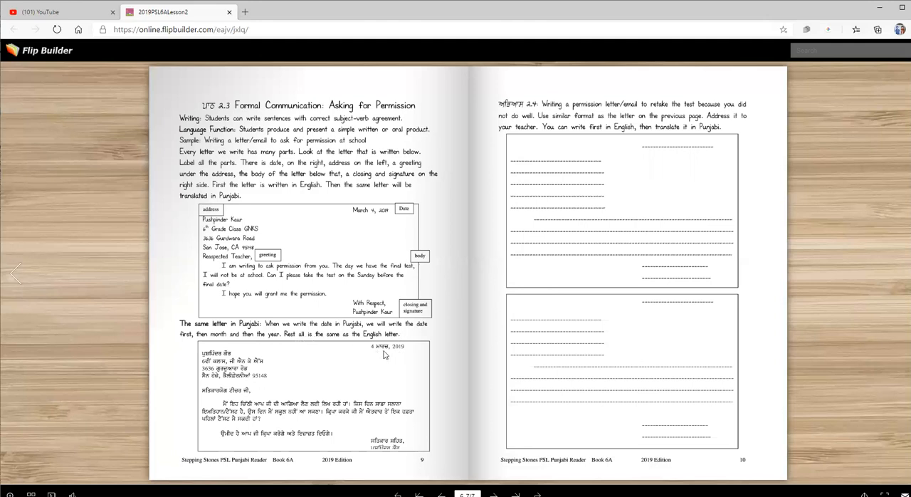
mouse_move(407, 353)
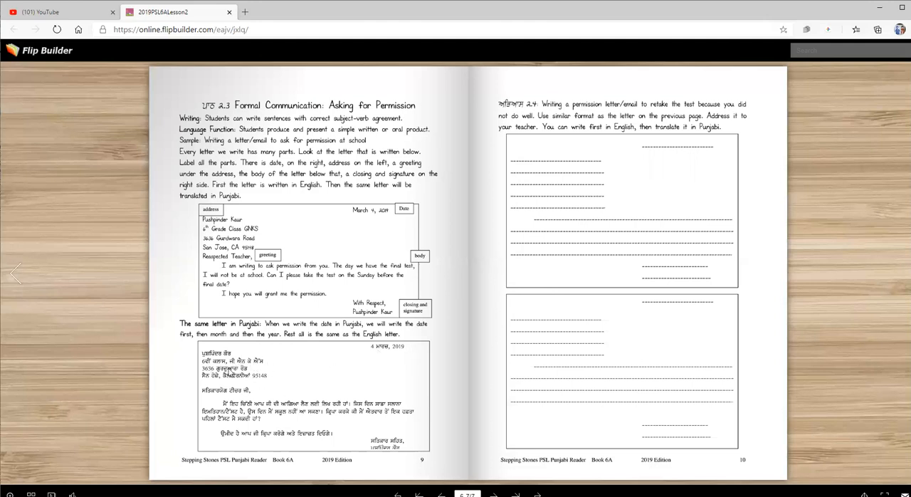
mouse_move(239, 379)
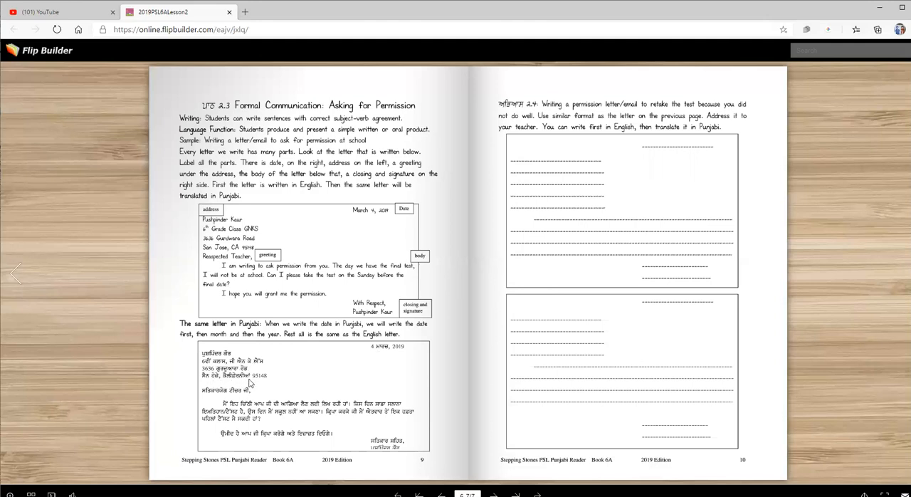
mouse_move(239, 400)
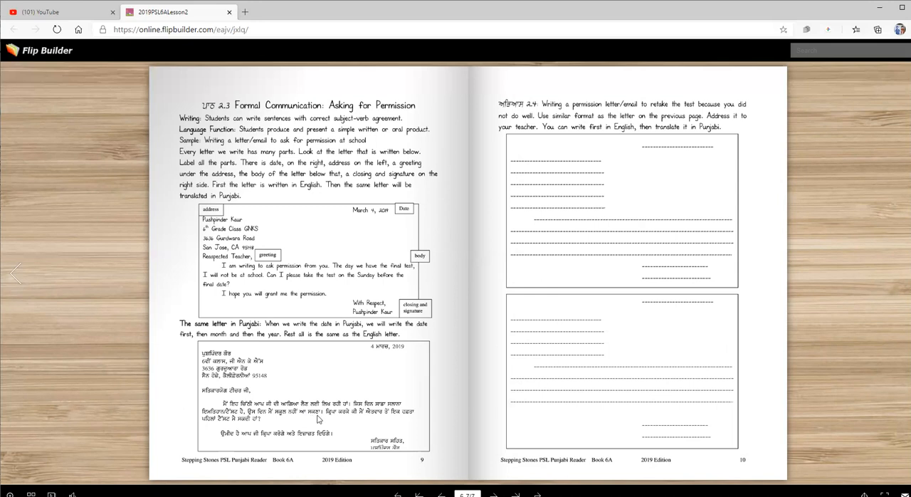
mouse_move(359, 418)
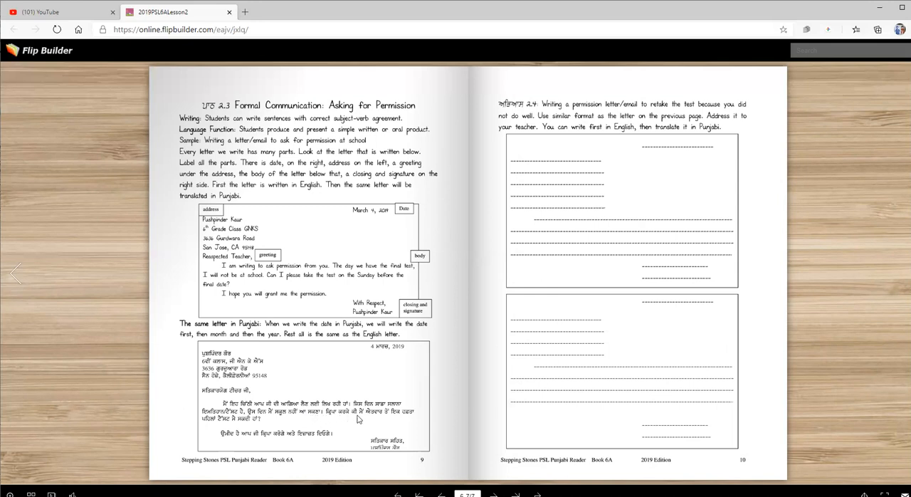
mouse_move(401, 418)
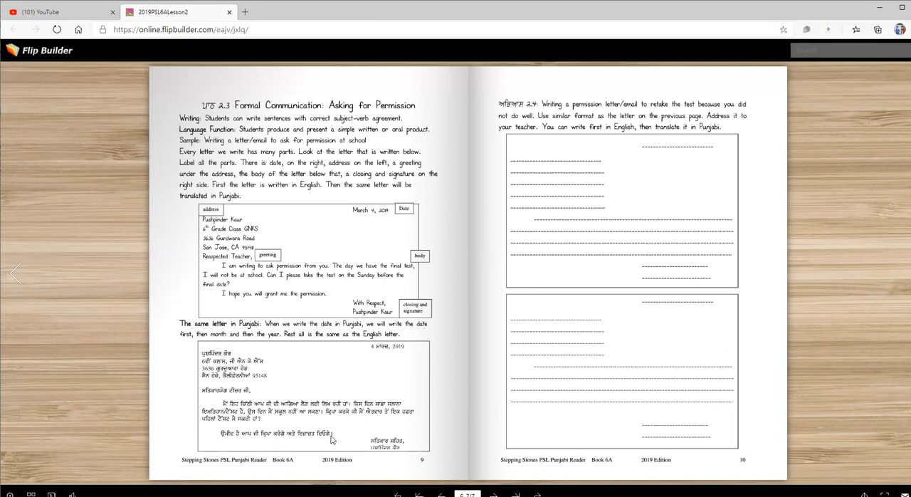
mouse_move(398, 447)
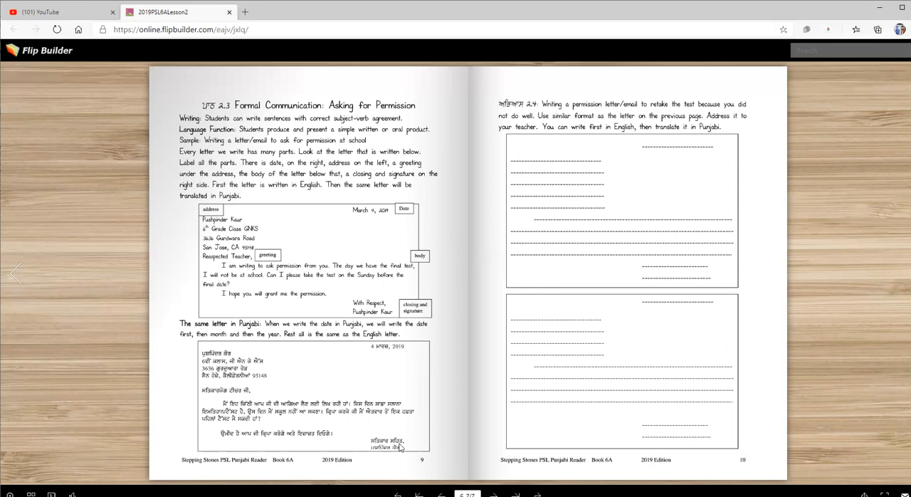
mouse_move(398, 453)
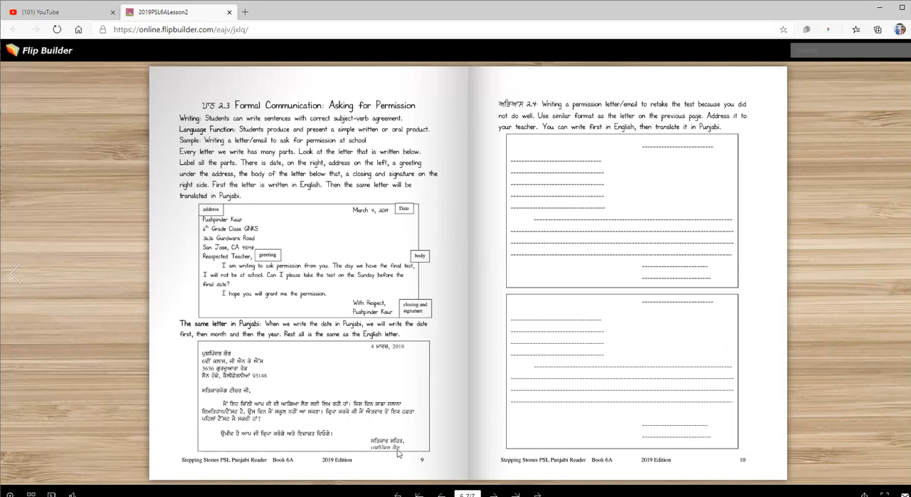
mouse_move(398, 453)
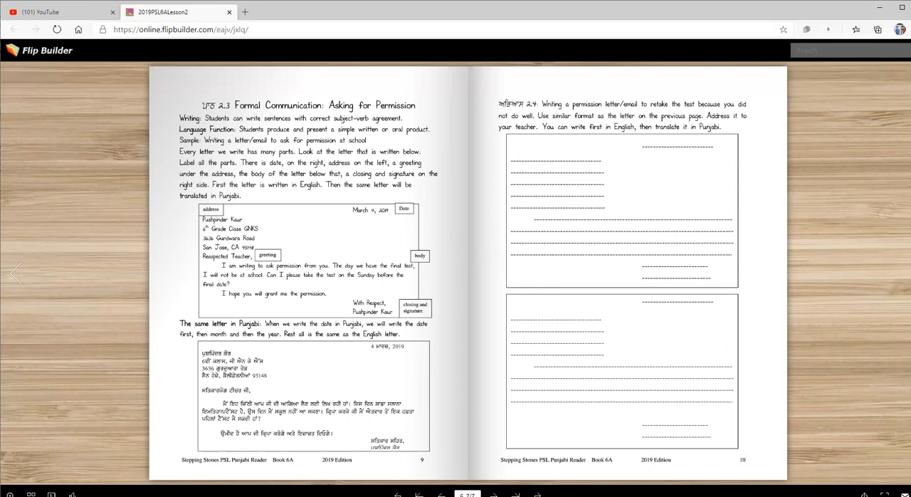
mouse_move(262, 312)
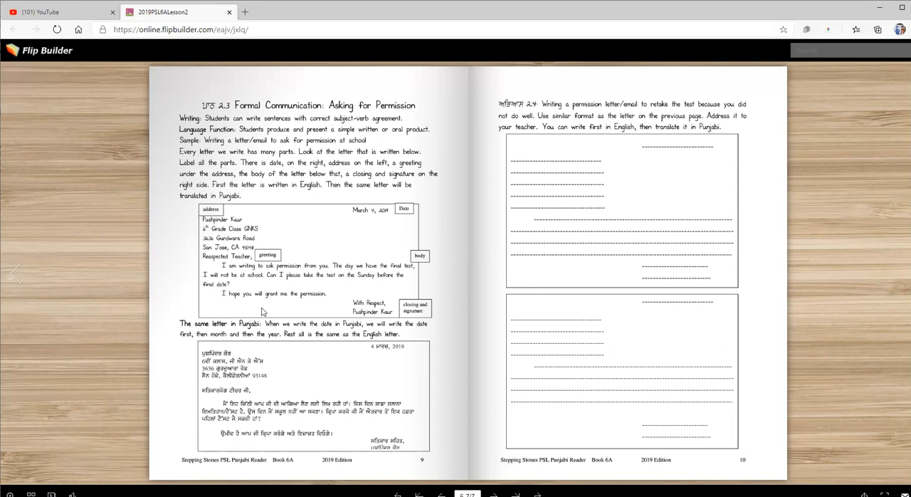
mouse_move(584, 117)
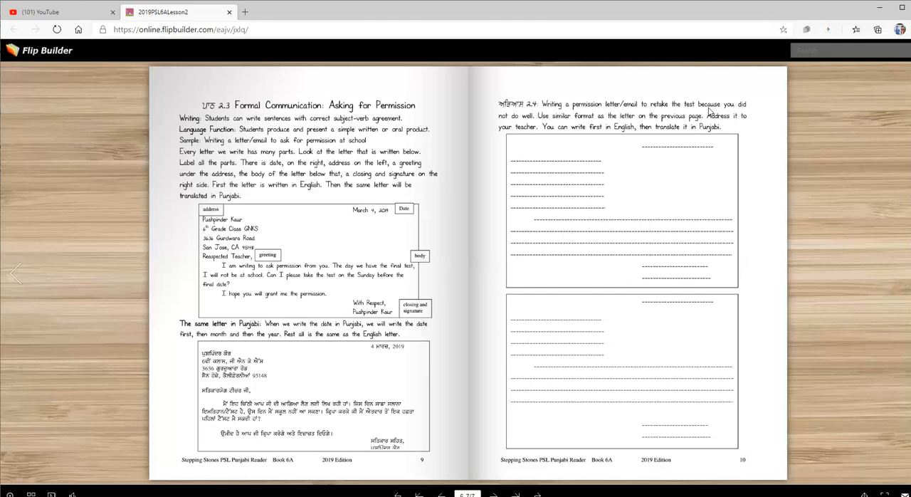
mouse_move(535, 127)
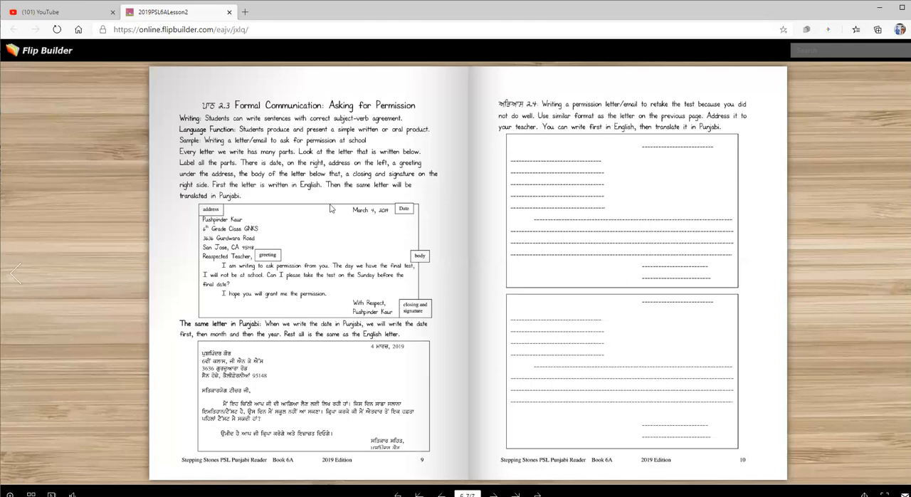
mouse_move(721, 132)
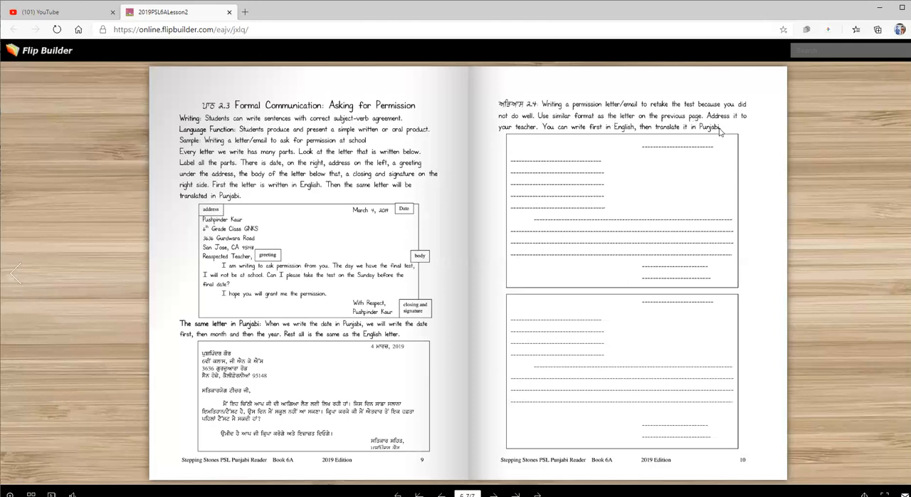
mouse_move(632, 182)
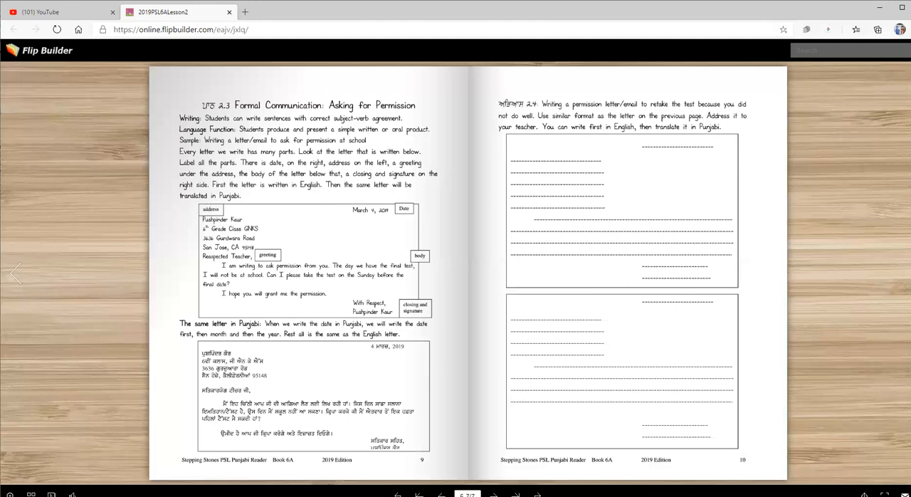
left_click(16, 273)
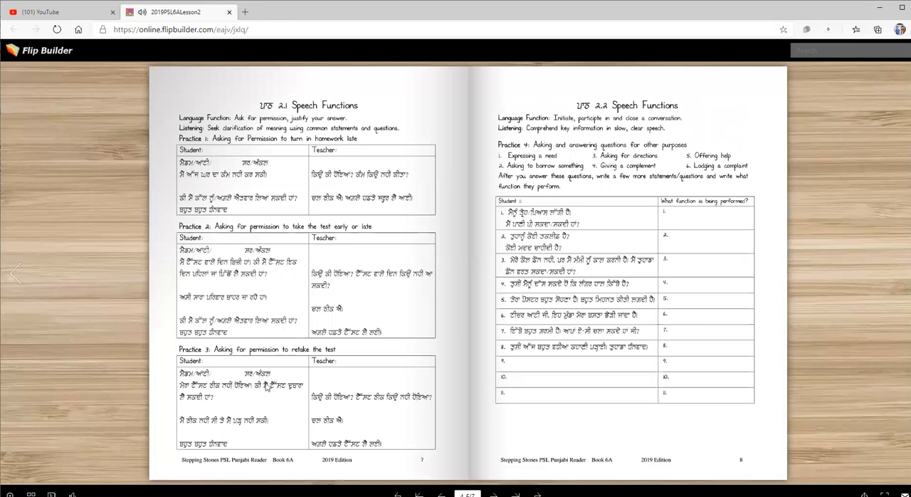
mouse_move(685, 288)
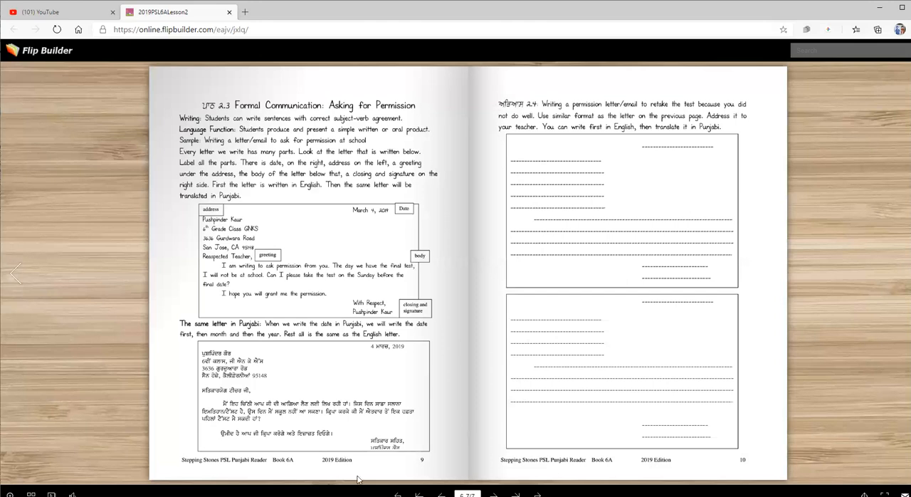
mouse_move(359, 479)
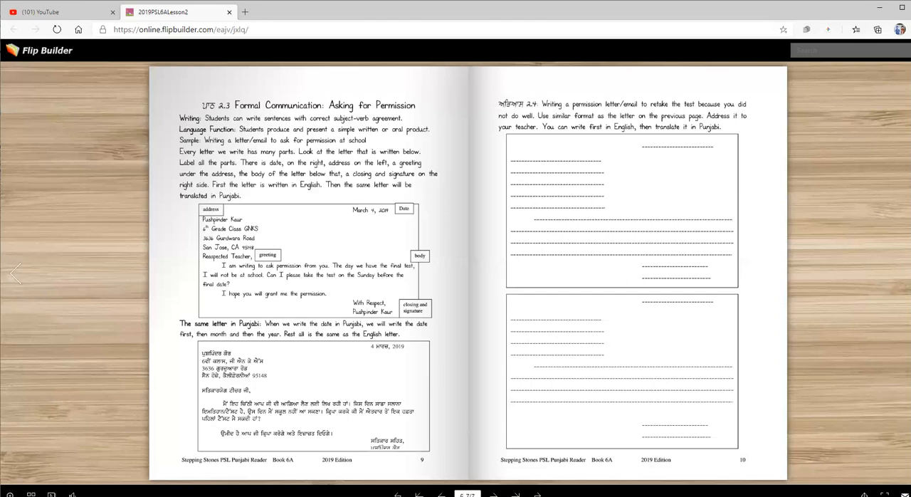